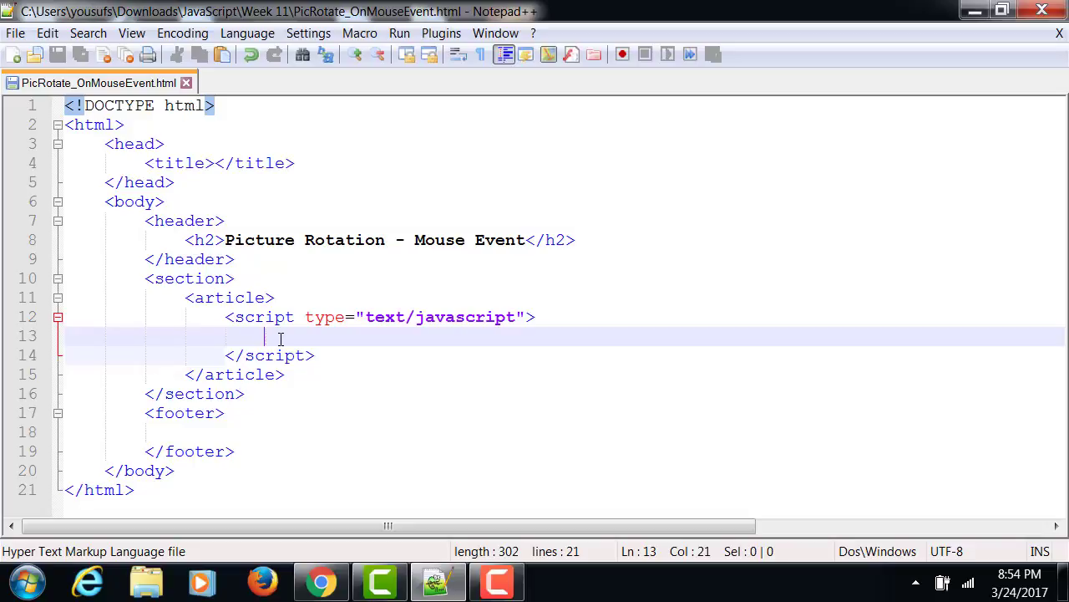
Add an img element with src baby1.jpg and id familyPic above the script block
{"action": "key", "text": "Enter"}
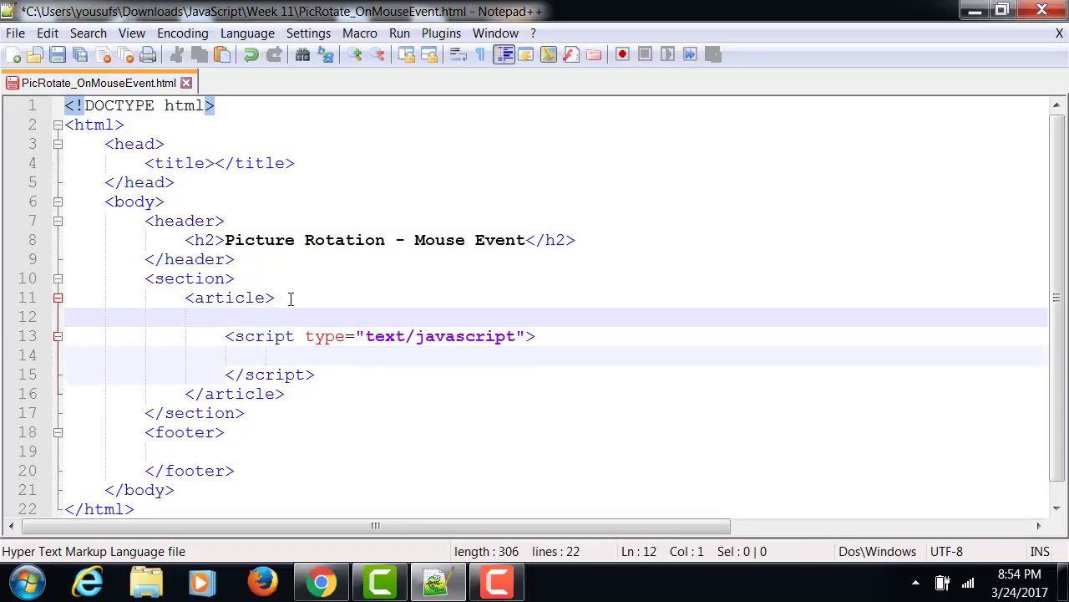
{"action": "type", "text": "<img src=\"baby1"}
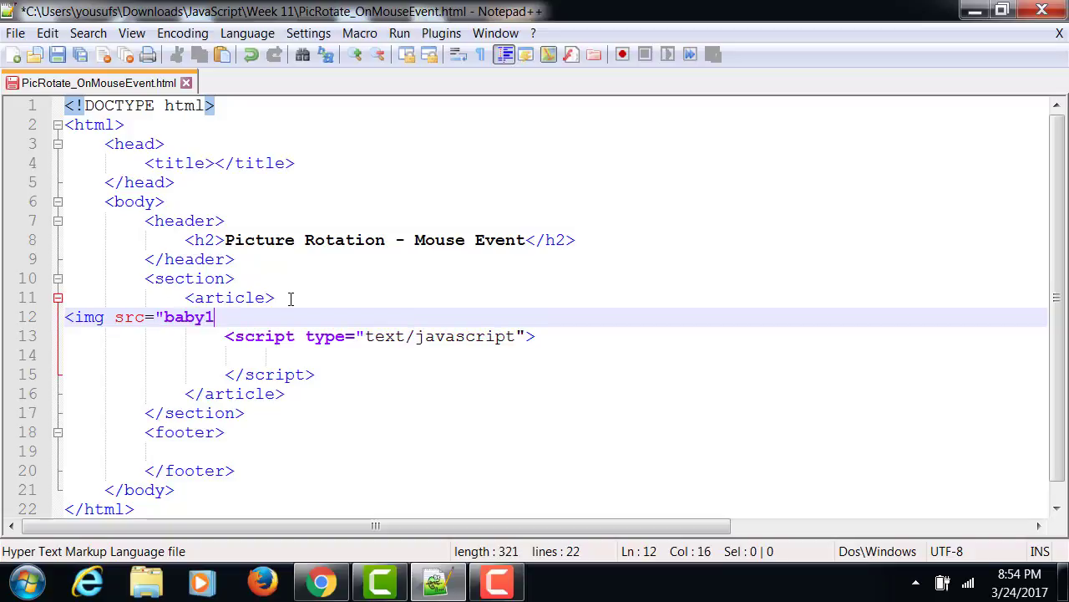
{"action": "type", "text": ".jpg\""}
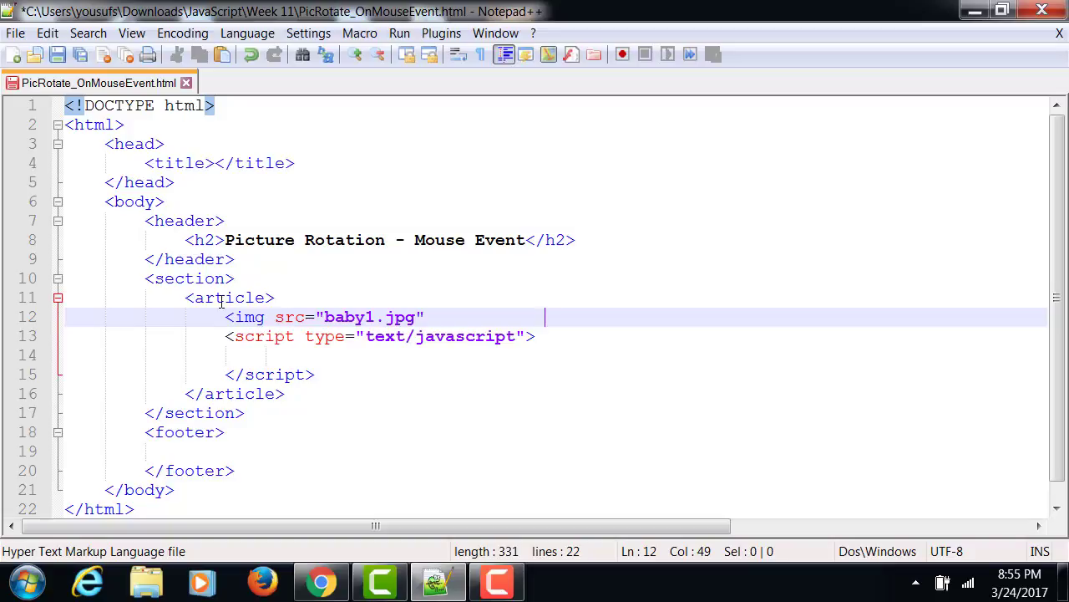
{"action": "type", "text": "id="}
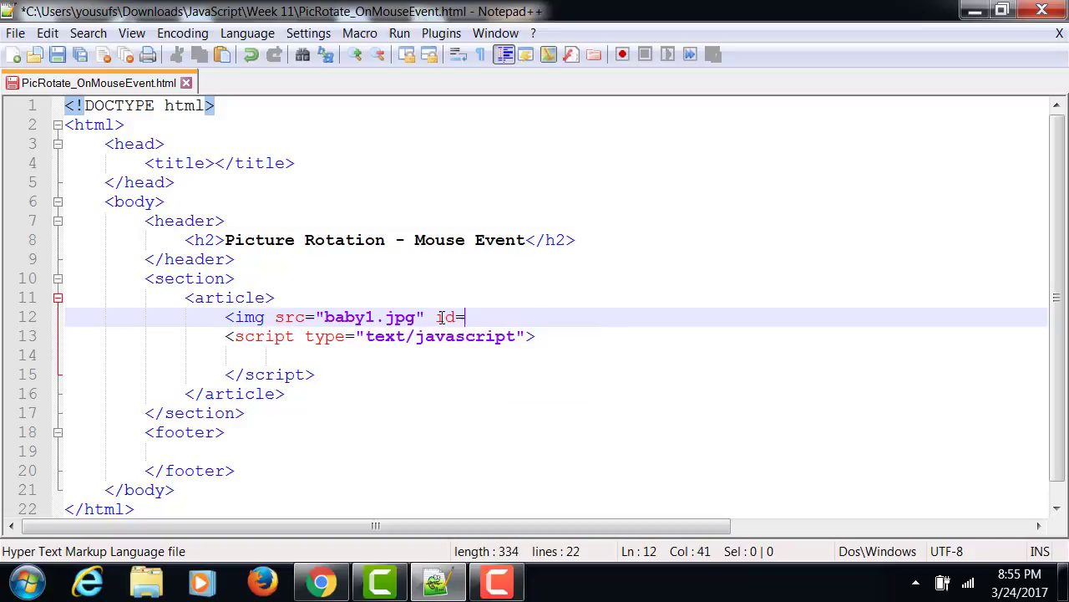
{"action": "type", "text": "\"family"}
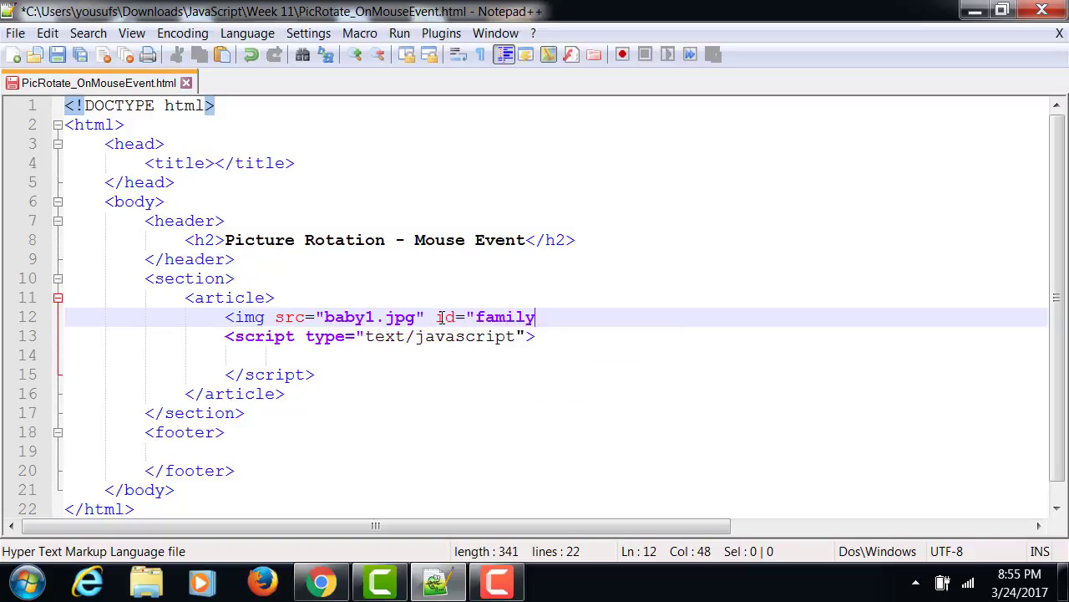
{"action": "type", "text": "Pic\">"}
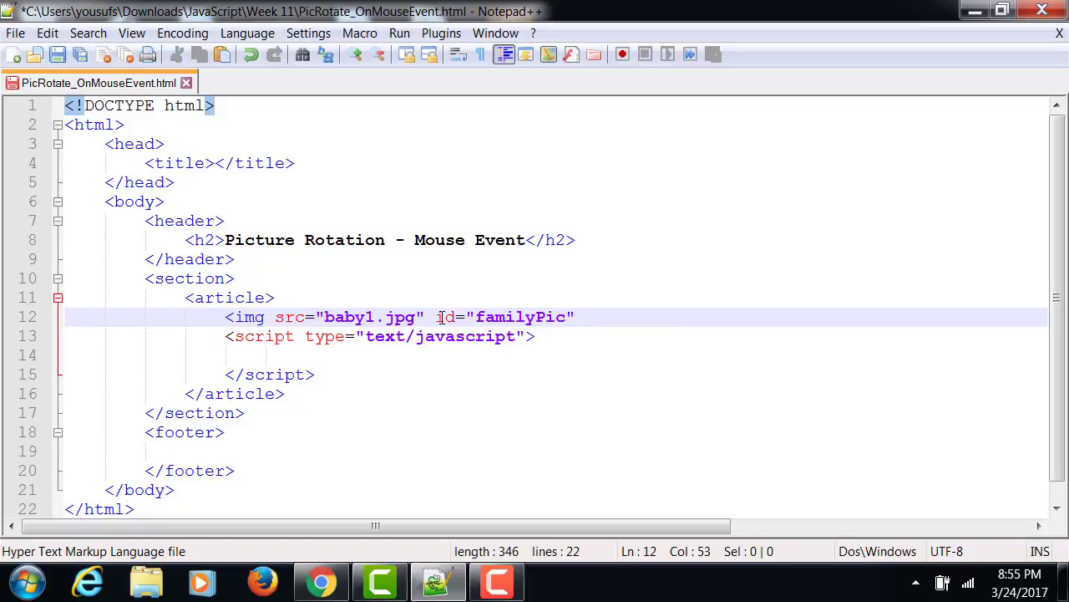
Give the img empty onMouseOver="" and onMouseOut="" attributes and close the tag
{"action": "type", "text": "onM<"}
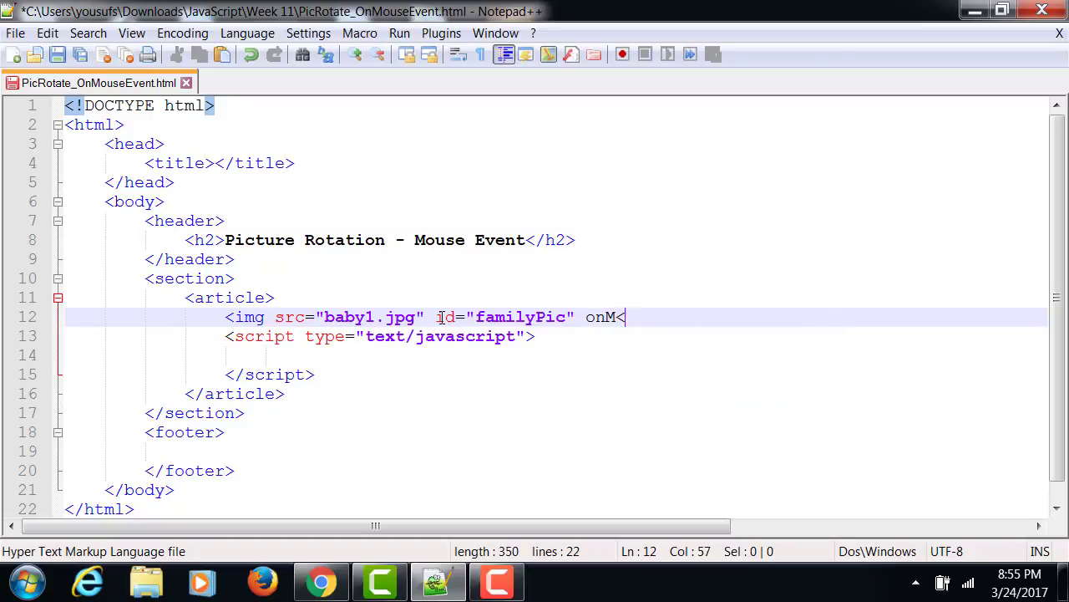
{"action": "type", "text": "ouseOve"}
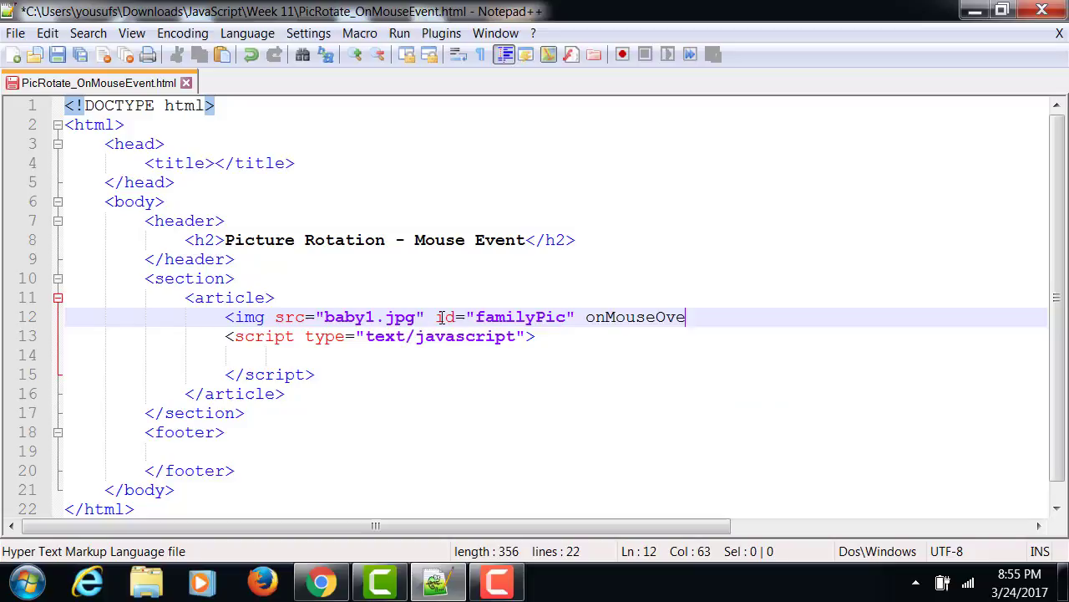
{"action": "type", "text": "r=\"\""}
{"action": "type", "text": "o"}
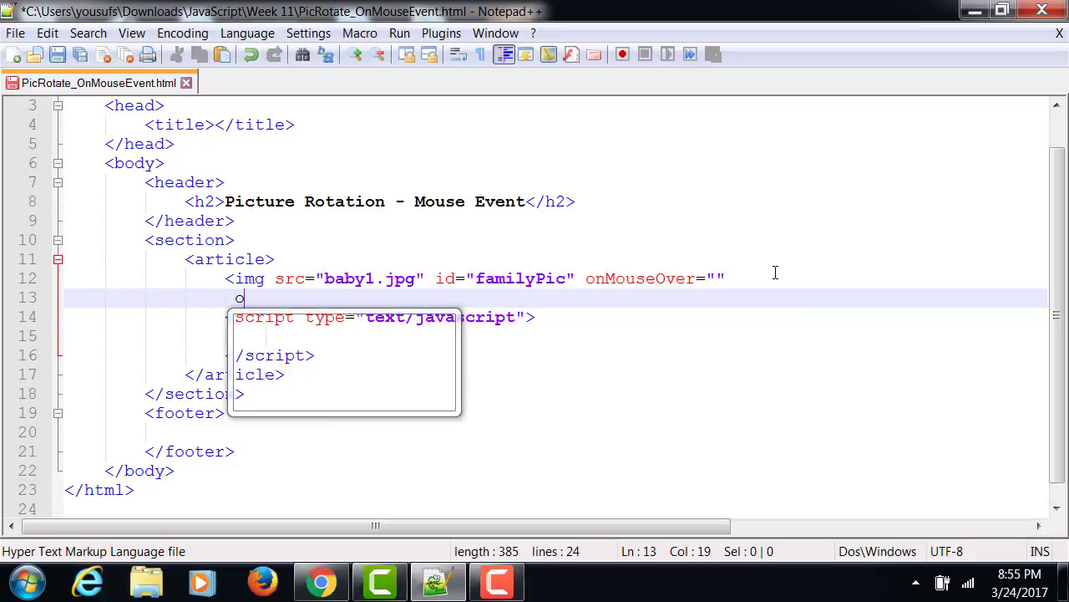
{"action": "type", "text": "nMouseEvent"}
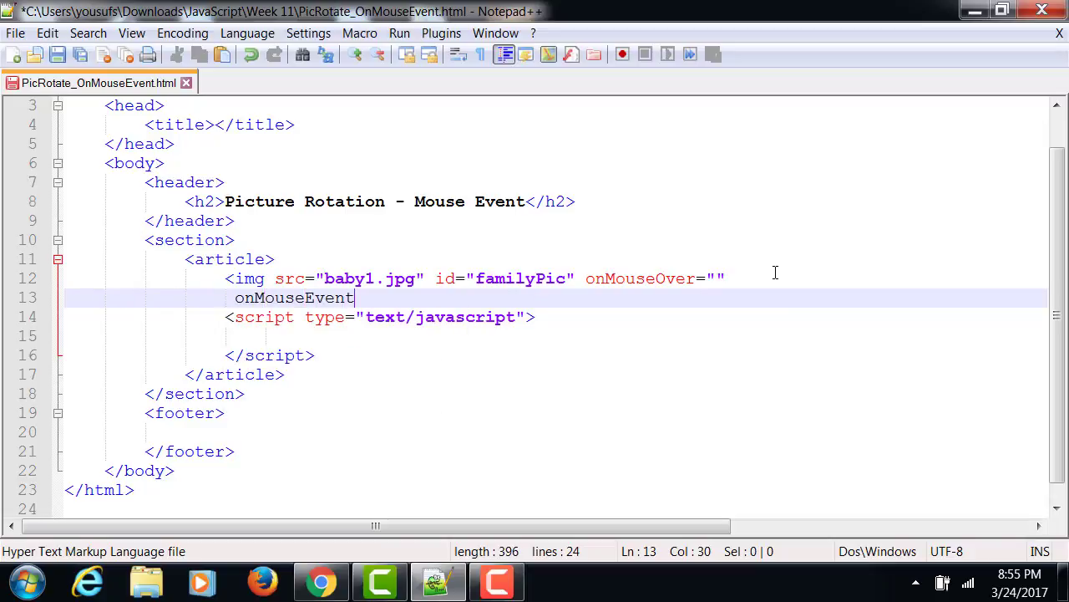
{"action": "key", "text": "BackSpace"}
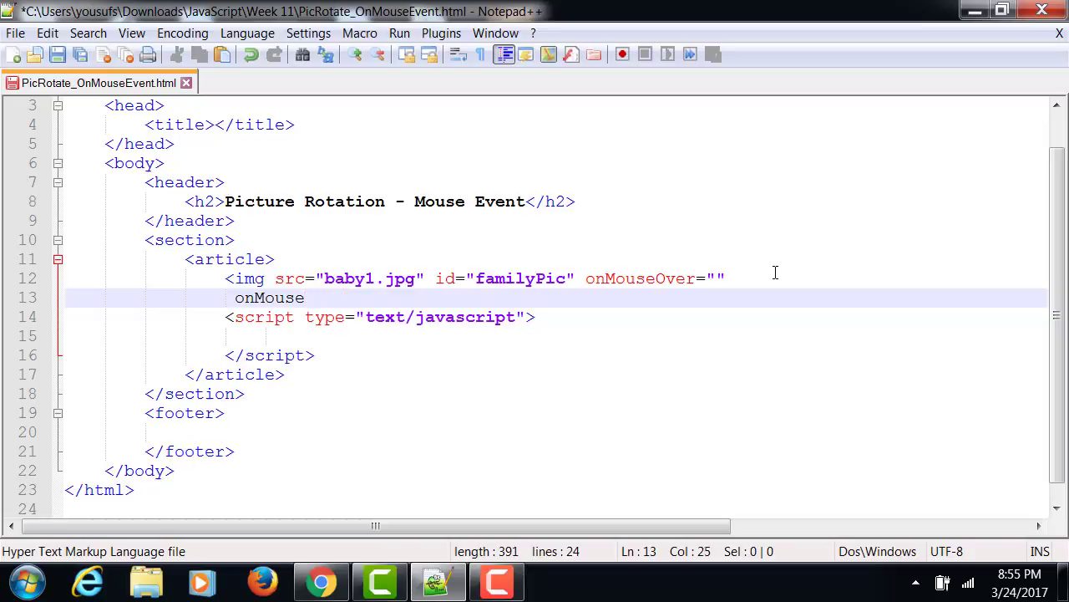
{"action": "type", "text": "Out=\"\""}
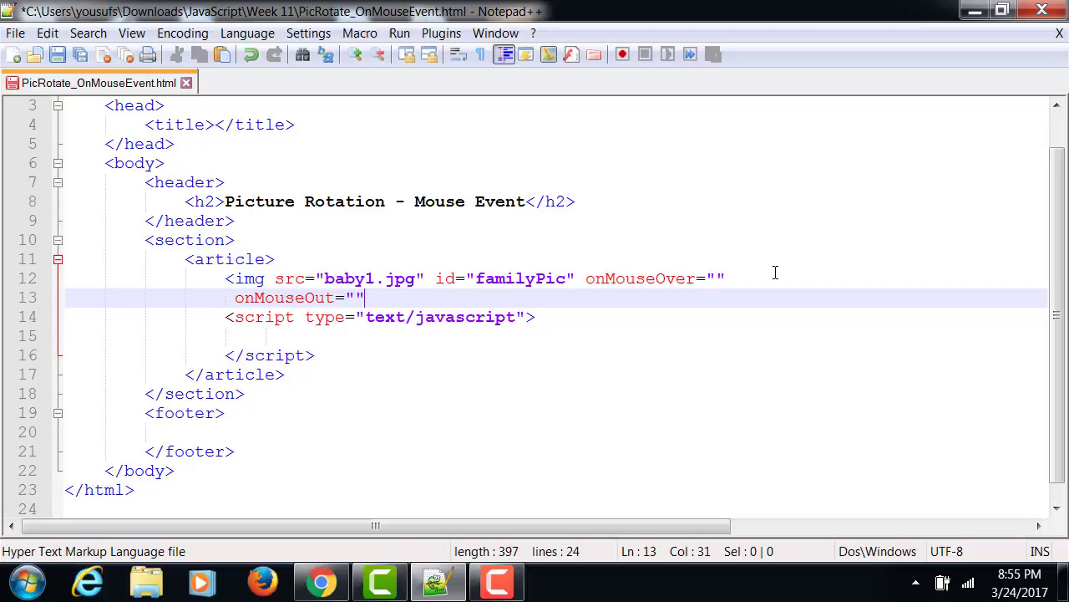
{"action": "type", "text": ">"}
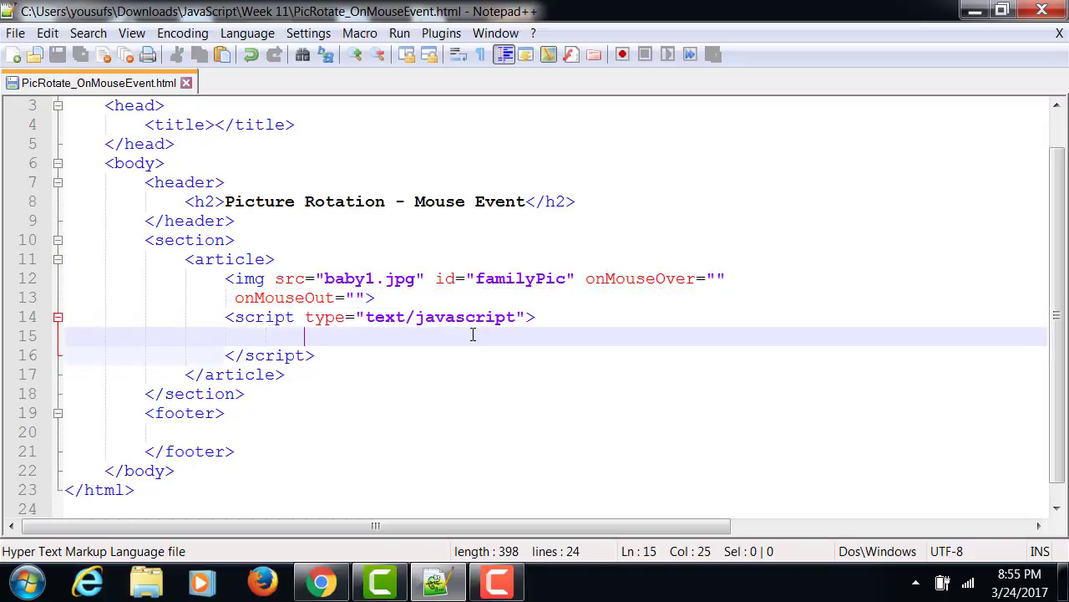
Fill onMouseOver with rotatePic(); and onMouseOut with resetPic(); on the image
{"action": "left_click", "coordinate": [717, 277]}
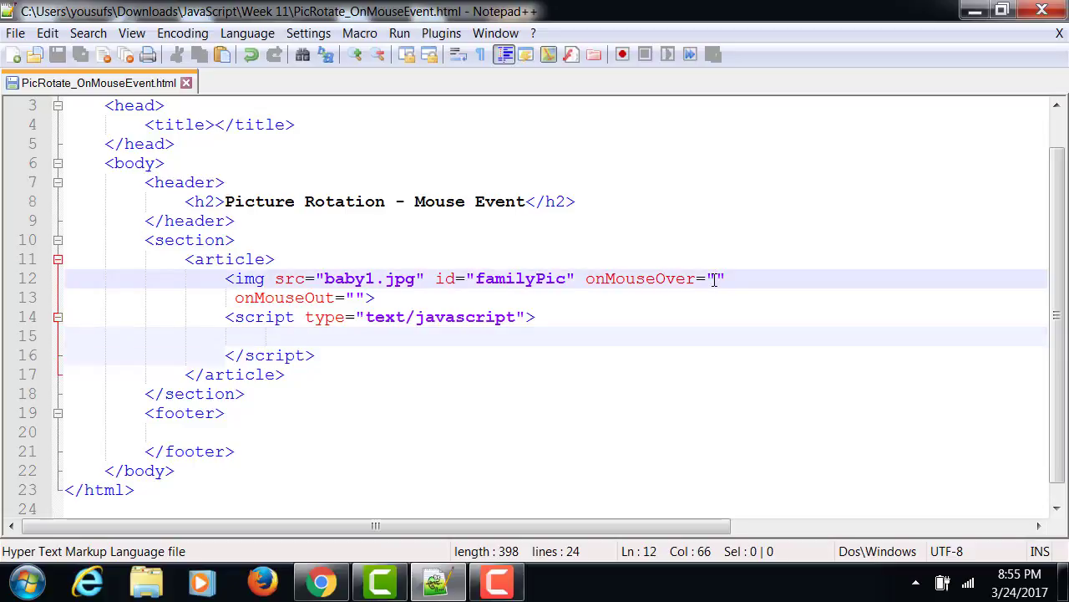
{"action": "type", "text": "rotateP"}
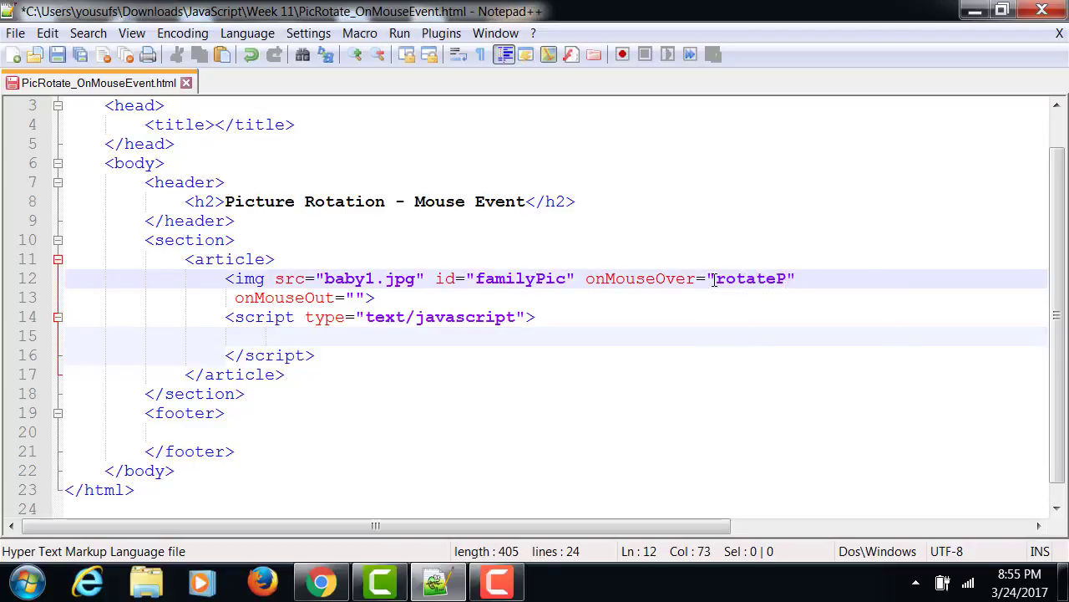
{"action": "type", "text": "ic"}
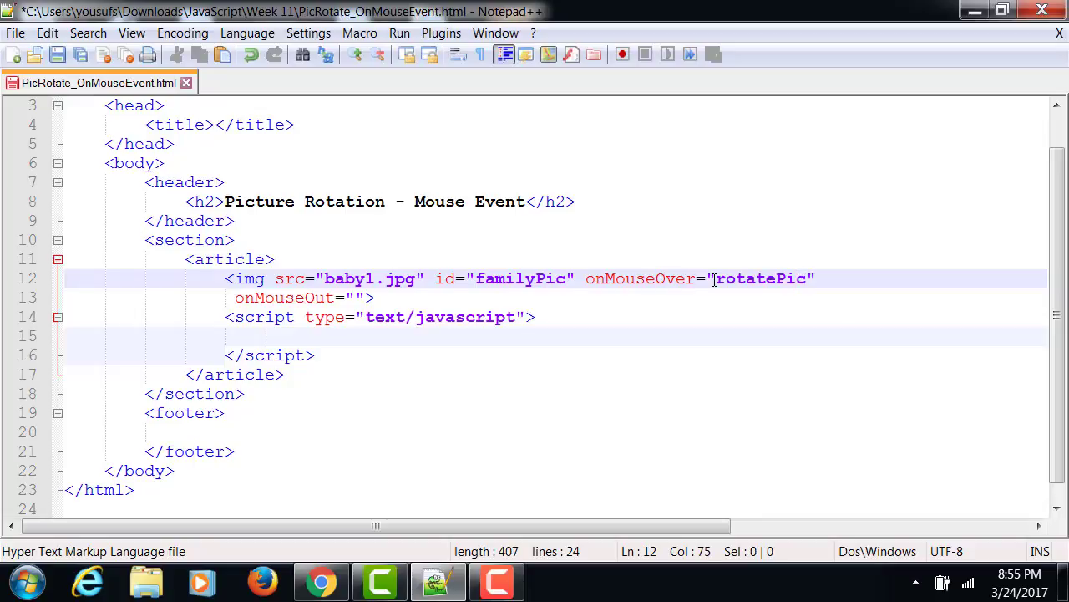
{"action": "type", "text": "();"}
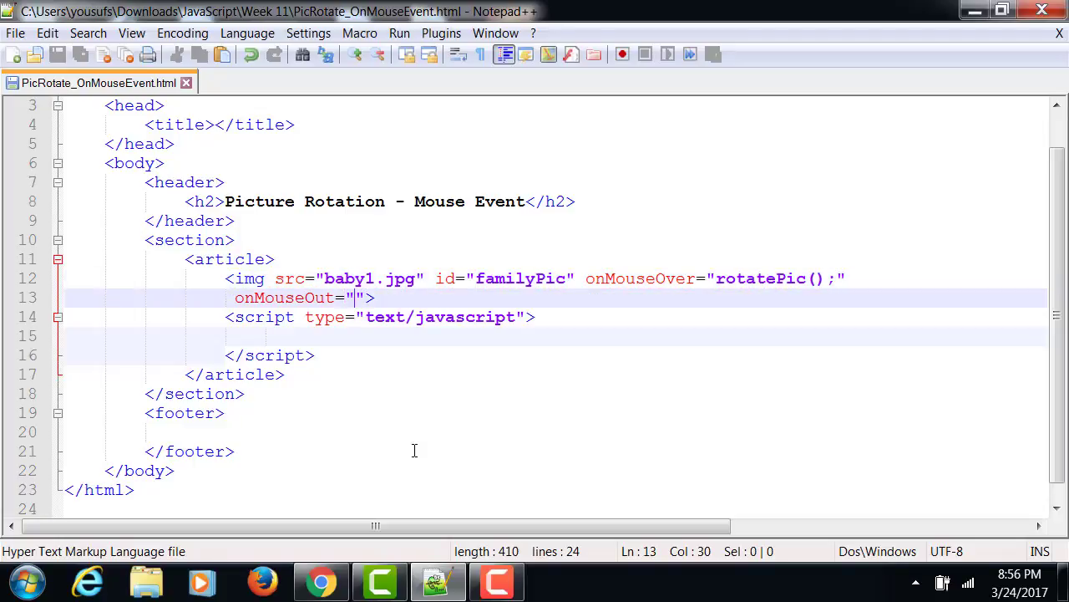
{"action": "type", "text": "resetP"}
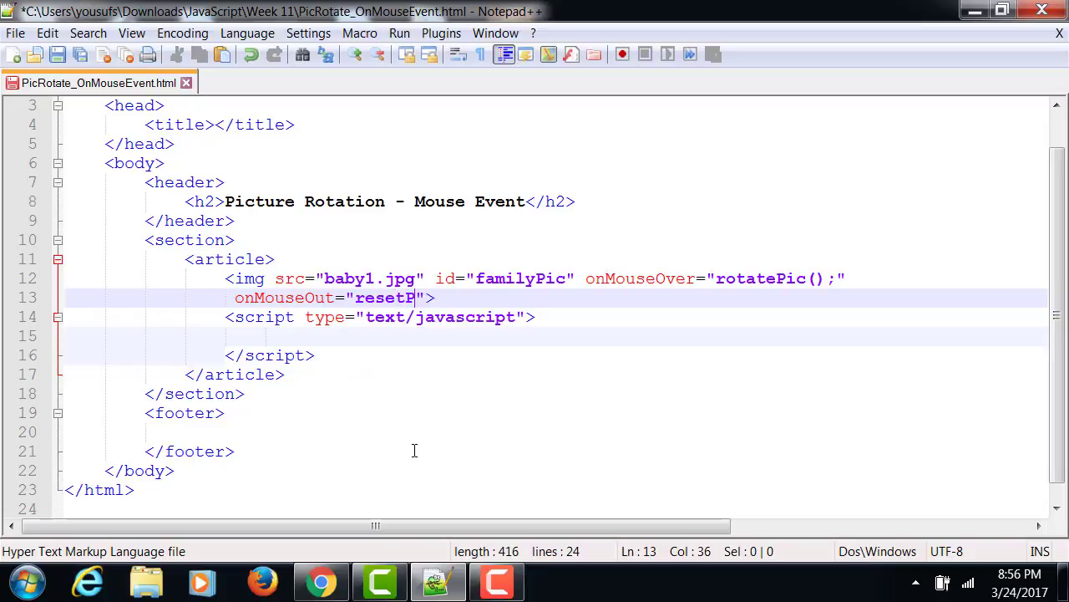
{"action": "type", "text": "ic("}
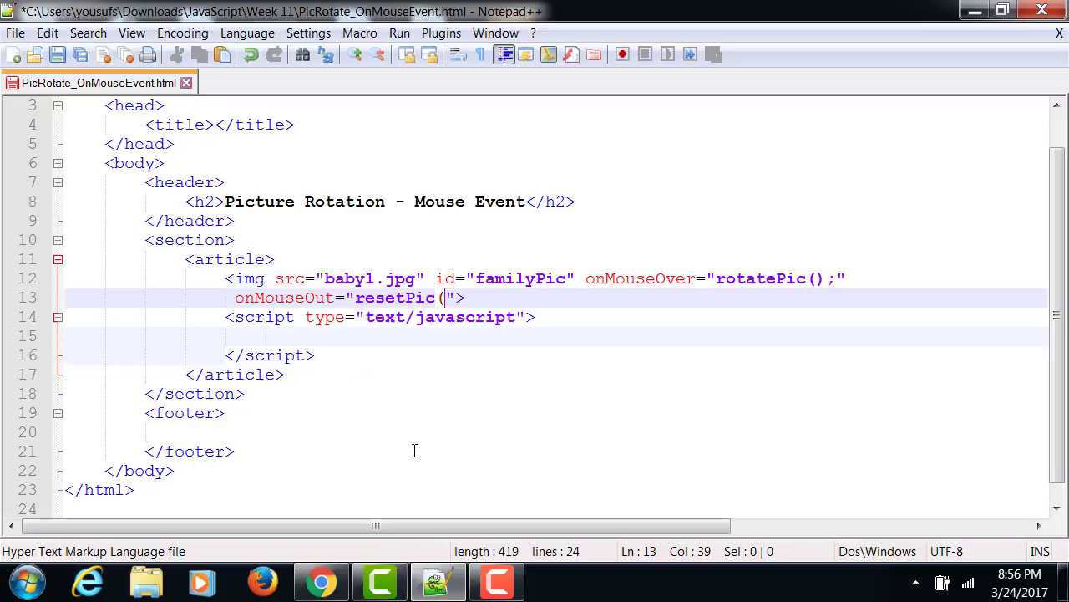
{"action": "type", "text": ");"}
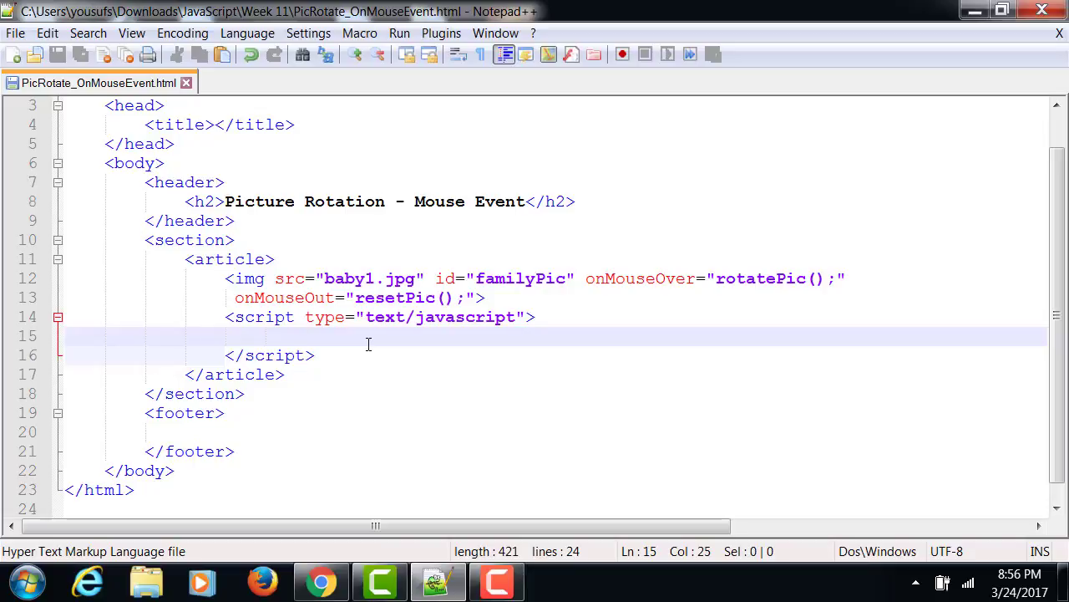
Declare var picArray = new Array(); and start assigning picArr[0] = "baby1.jpg"
{"action": "key", "text": "backspace"}
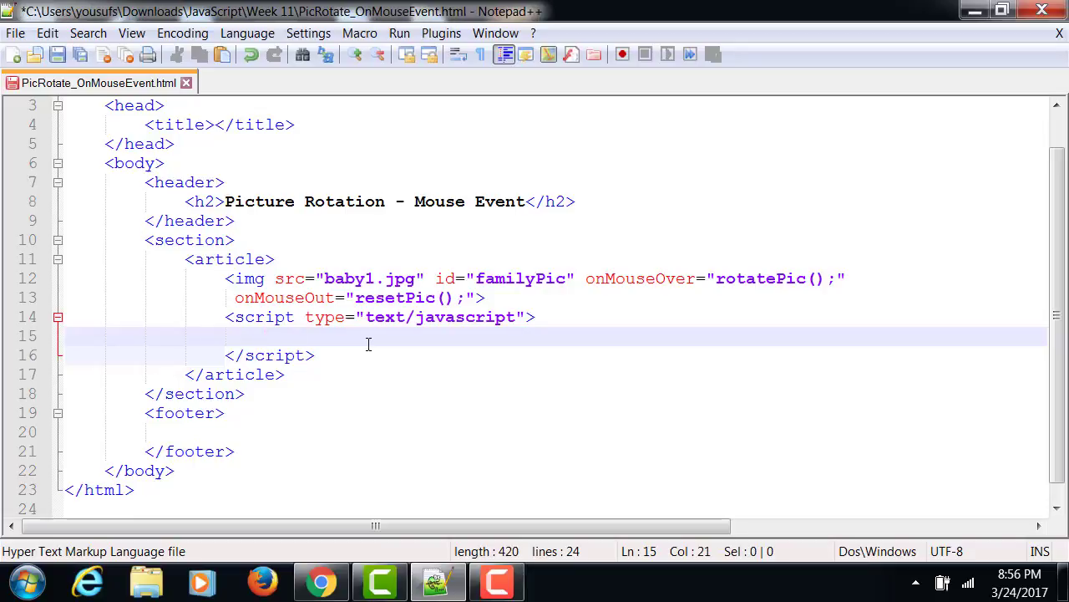
{"action": "type", "text": "var picArray = n"}
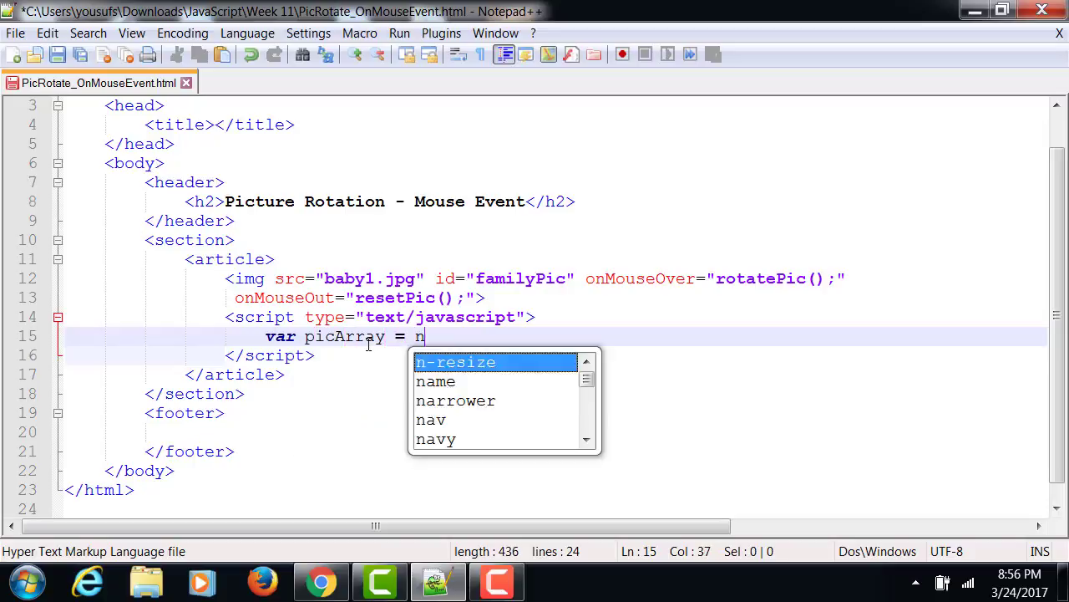
{"action": "type", "text": "ew Array();"}
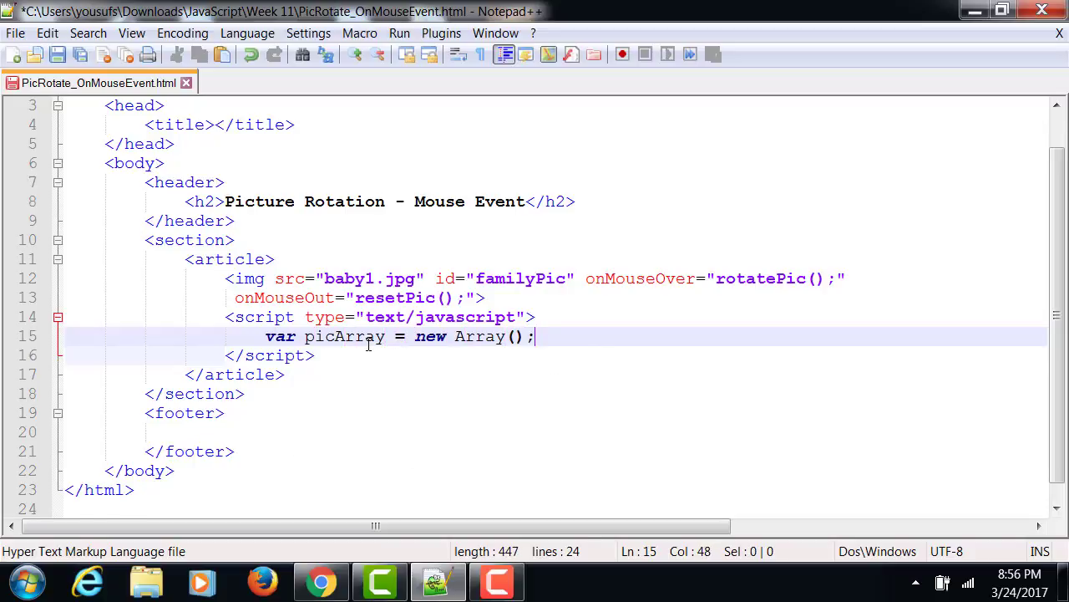
{"action": "key", "text": "Return"}
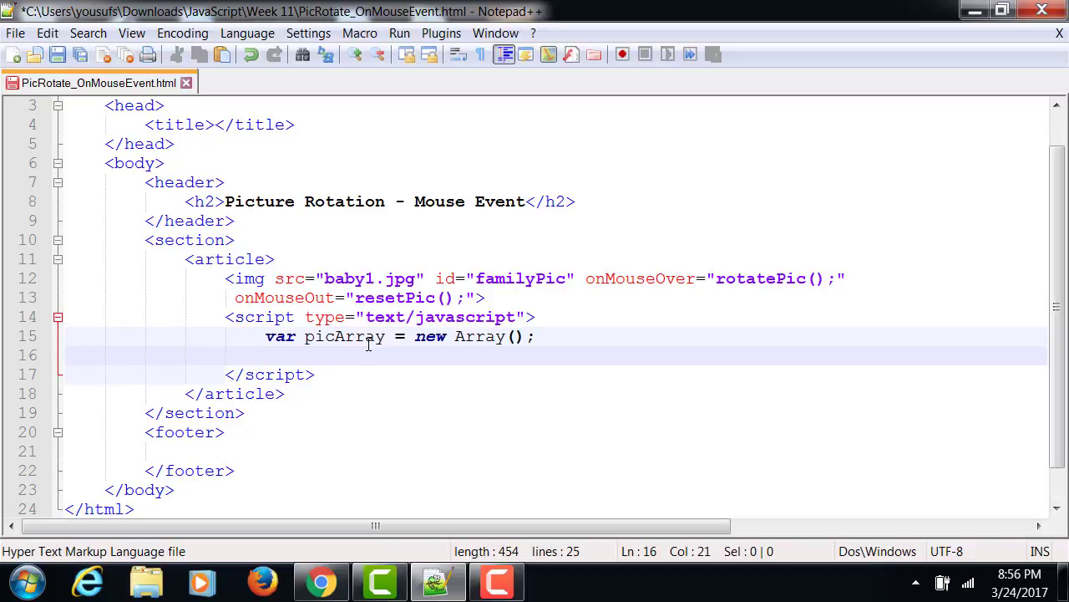
{"action": "type", "text": "picArr[0"}
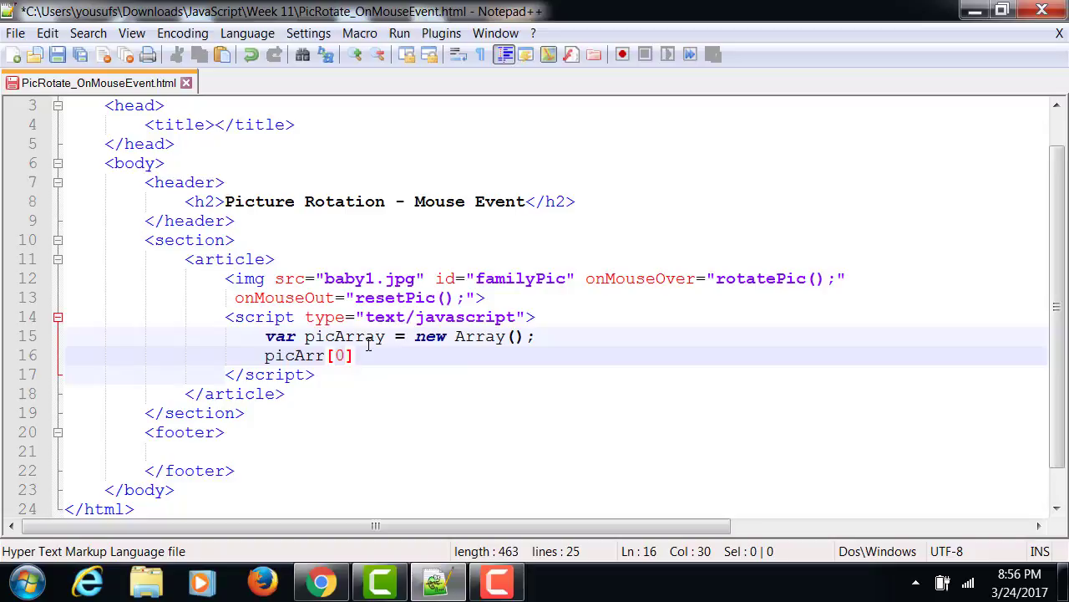
{"action": "type", "text": "= \"baby1.jpg\";"}
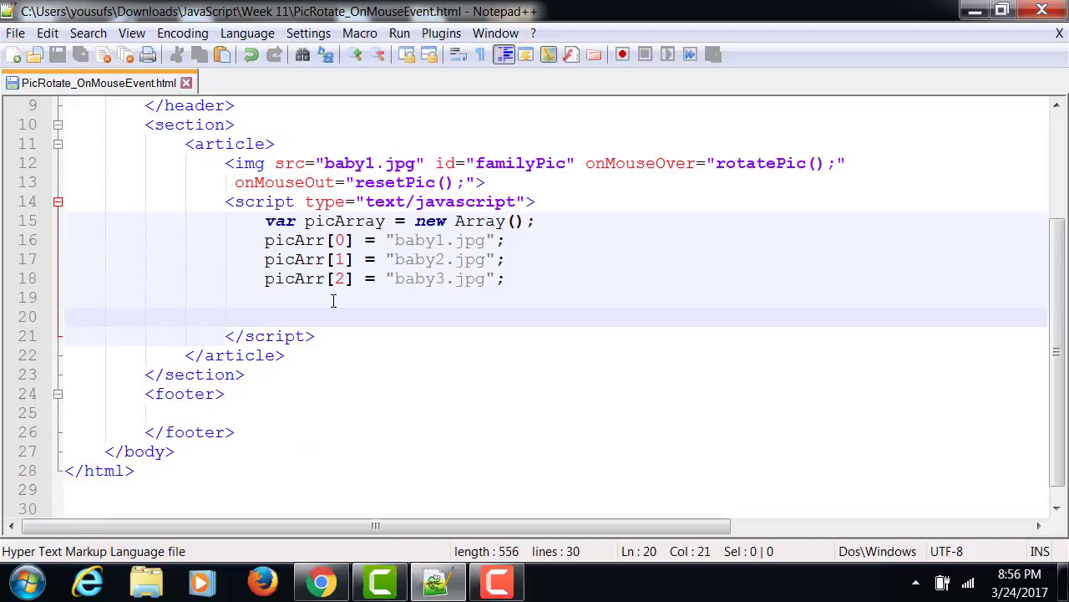
{"action": "mouse_move", "coordinate": [441, 331]}
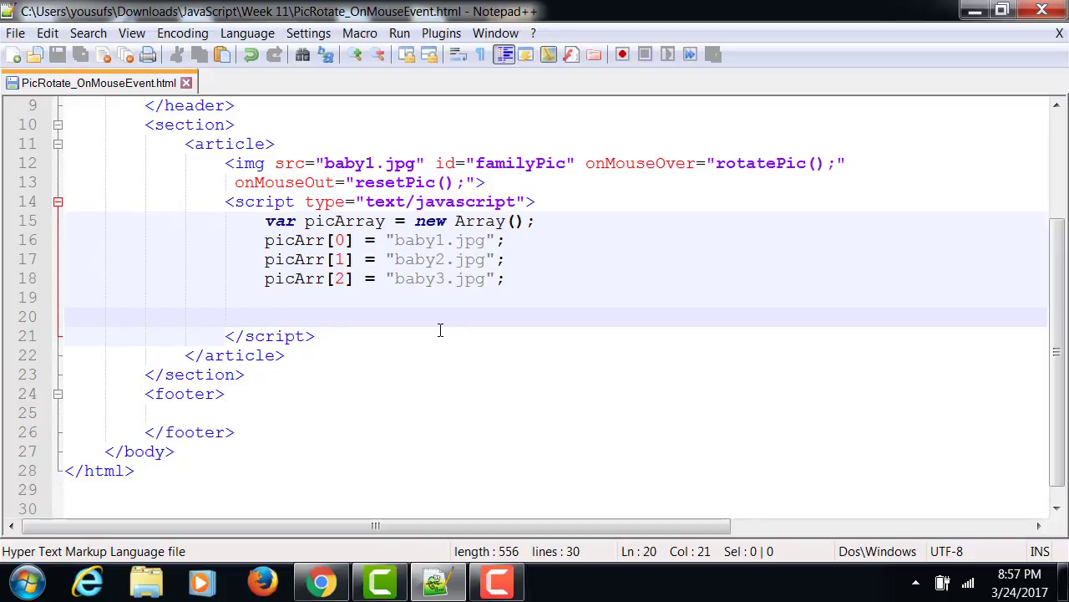
Declare var idx = 1; and var timer; then begin the function resetPic declaration
{"action": "left_click", "coordinate": [264, 316]}
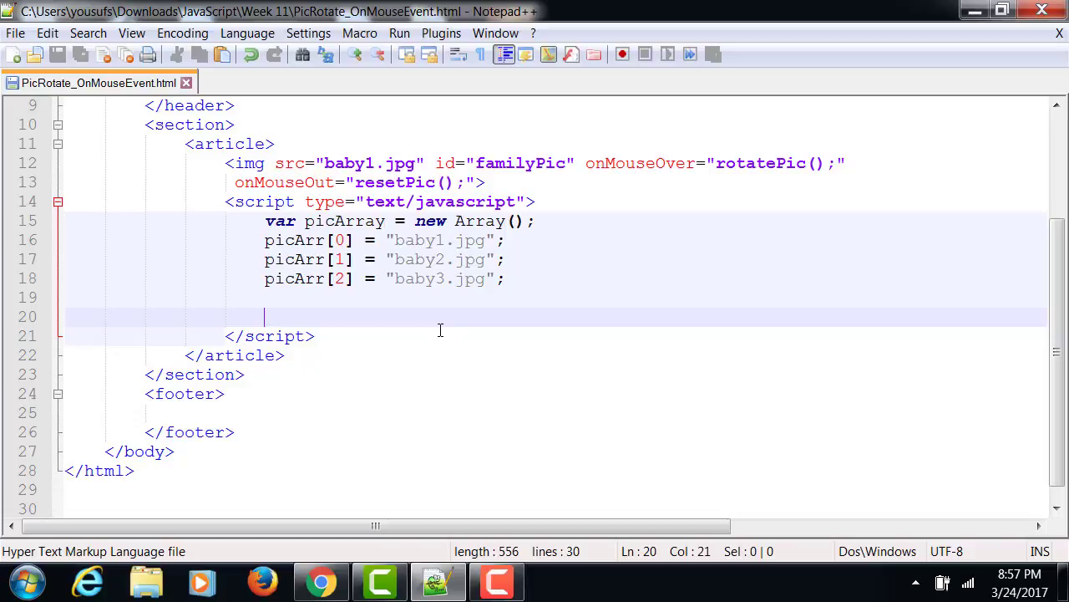
{"action": "type", "text": "var"}
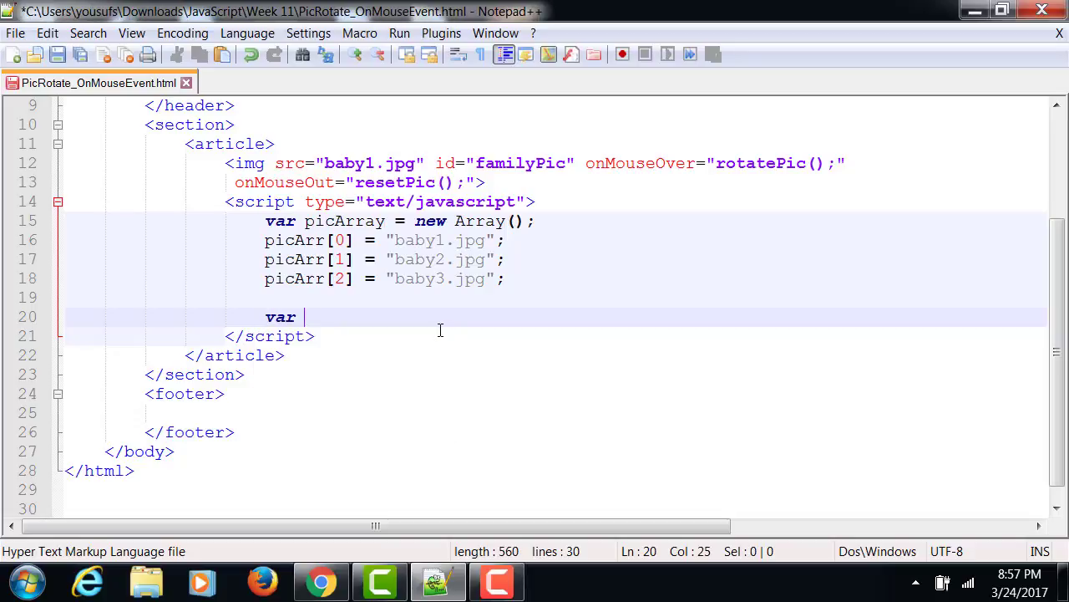
{"action": "type", "text": "idx = 1;"}
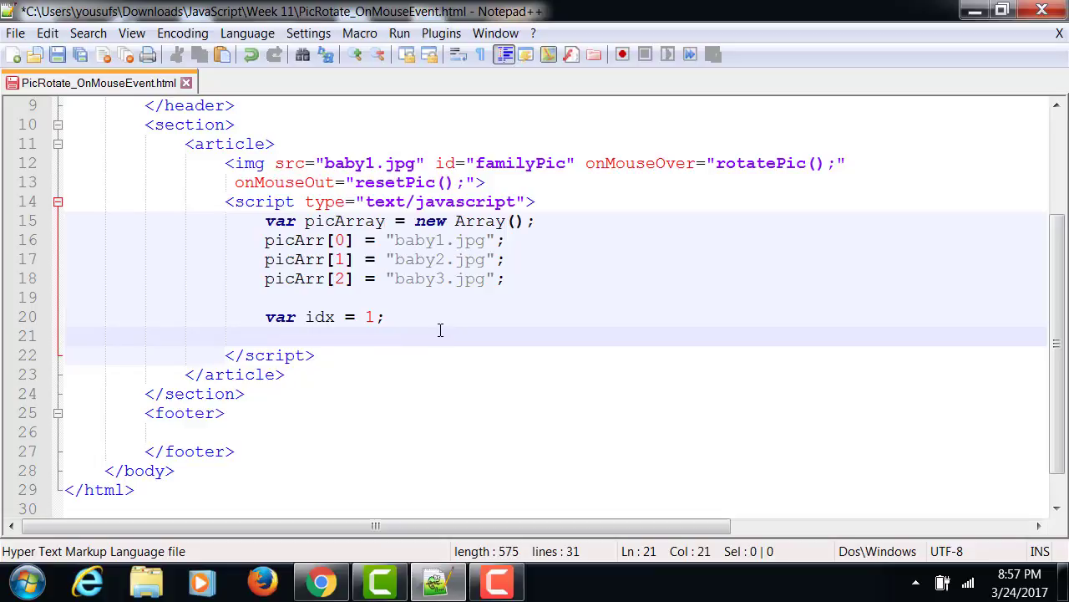
{"action": "type", "text": "var timer;"}
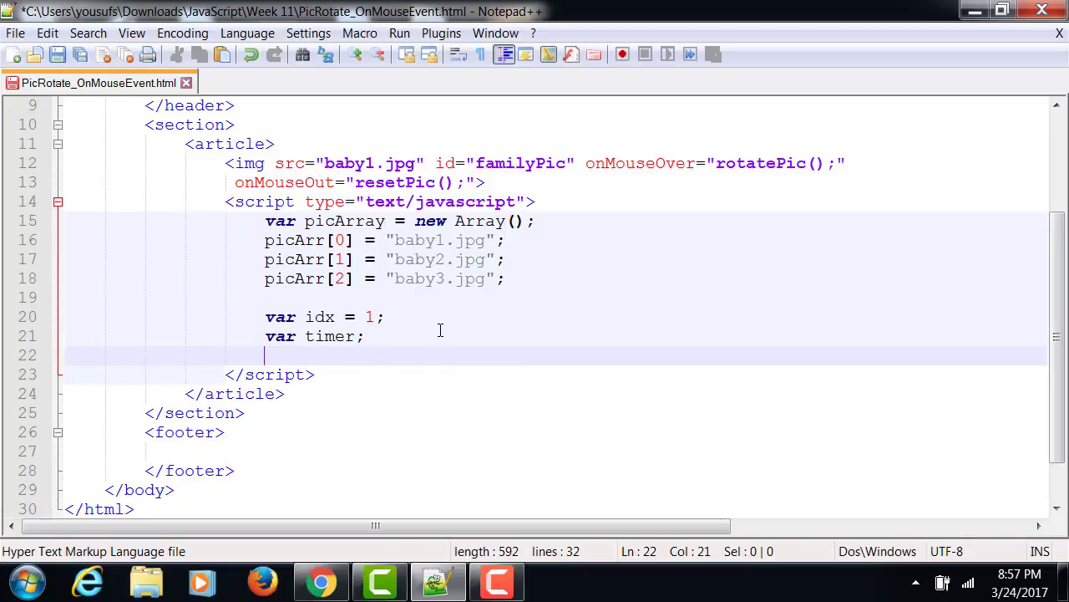
{"action": "type", "text": "fn"}
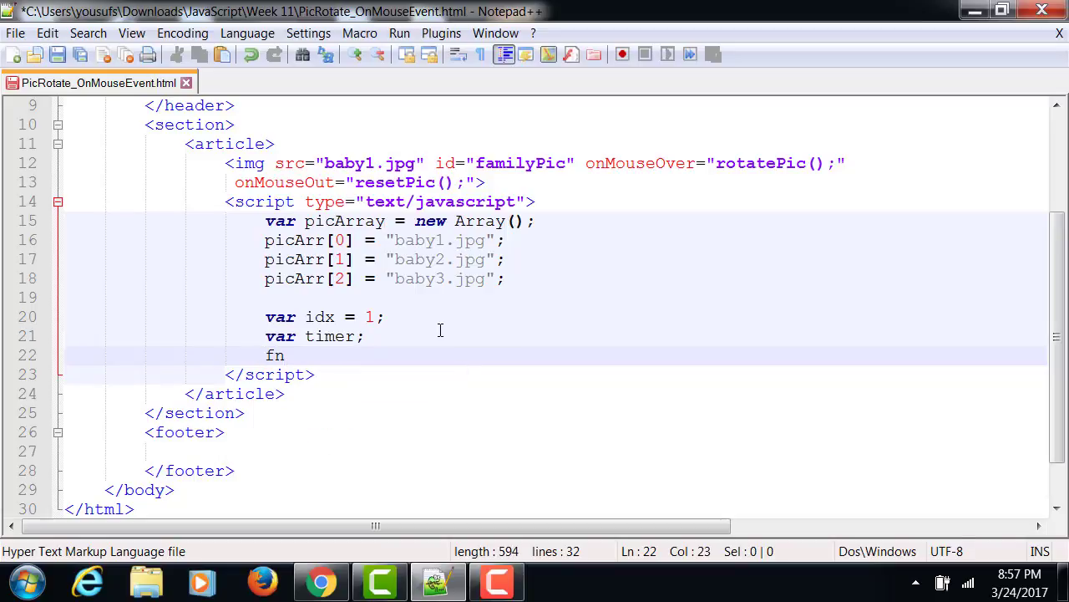
{"action": "type", "text": "uncti"}
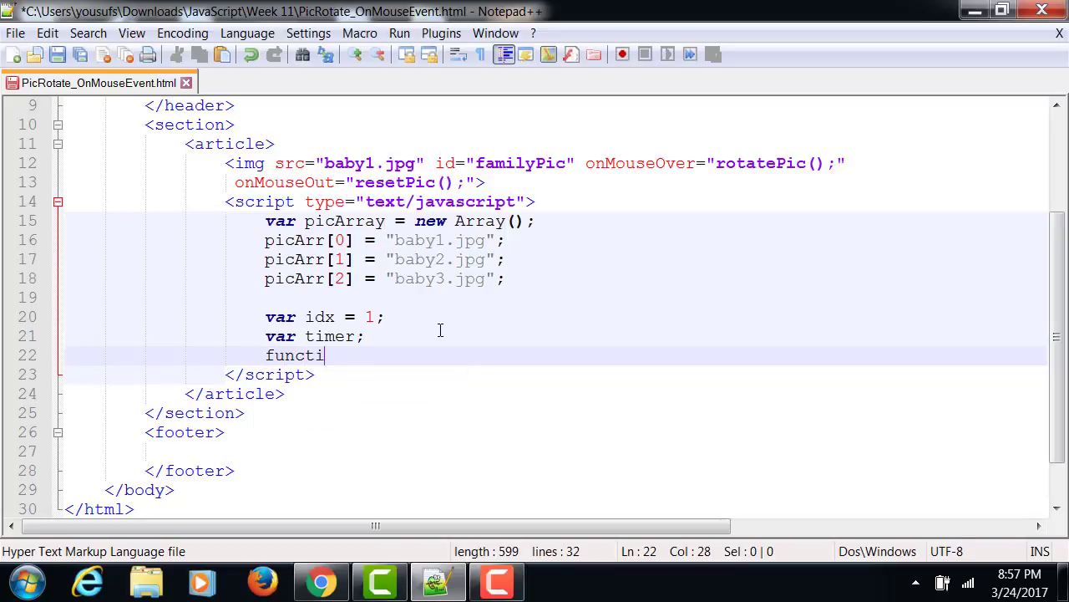
{"action": "type", "text": "on resetPic("}
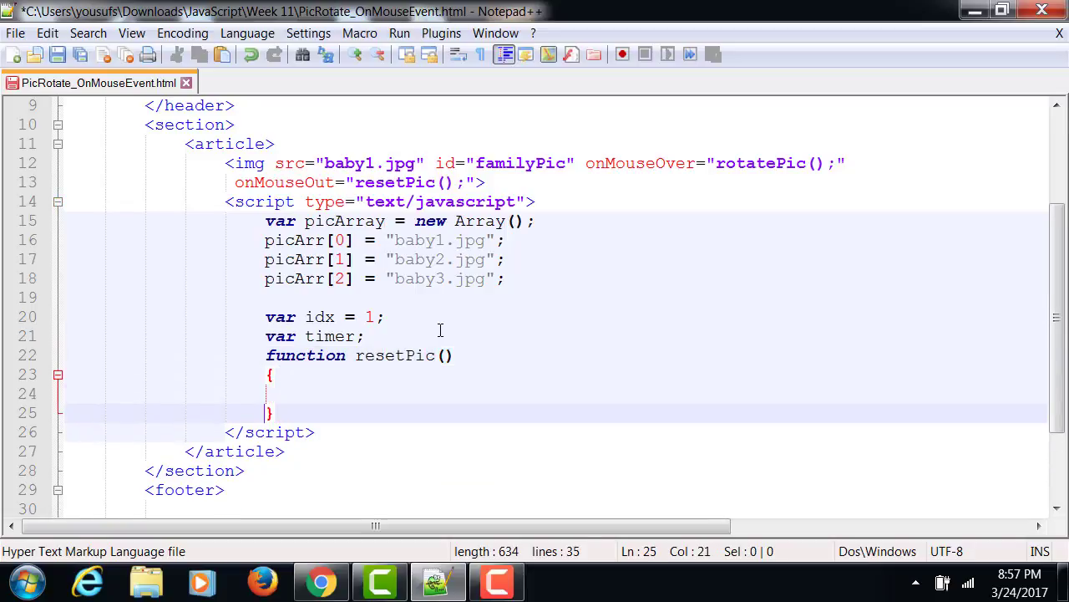
Add function rotatePic and begin document.getElementById("") inside it
{"action": "type", "text": "function rotatePic("}
{"action": "type", "text": "{"}
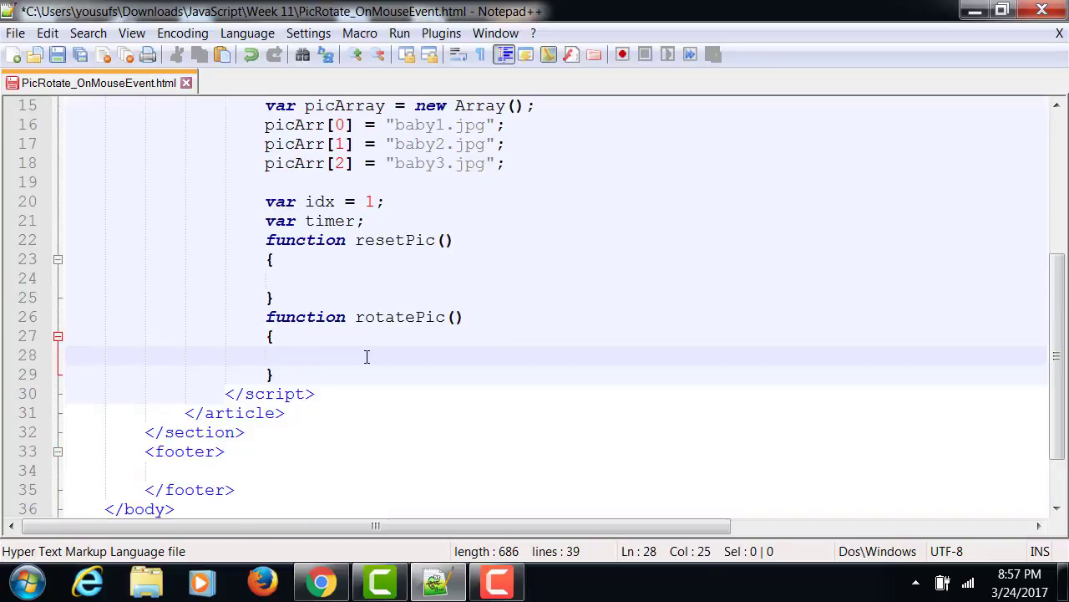
{"action": "type", "text": "documnet"}
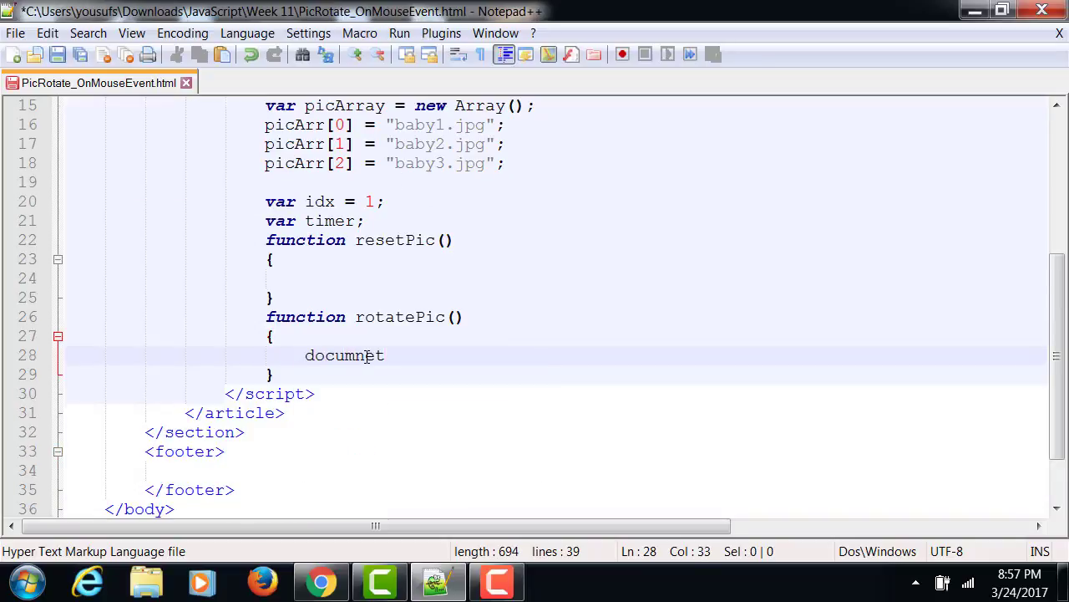
{"action": "type", "text": "e."}
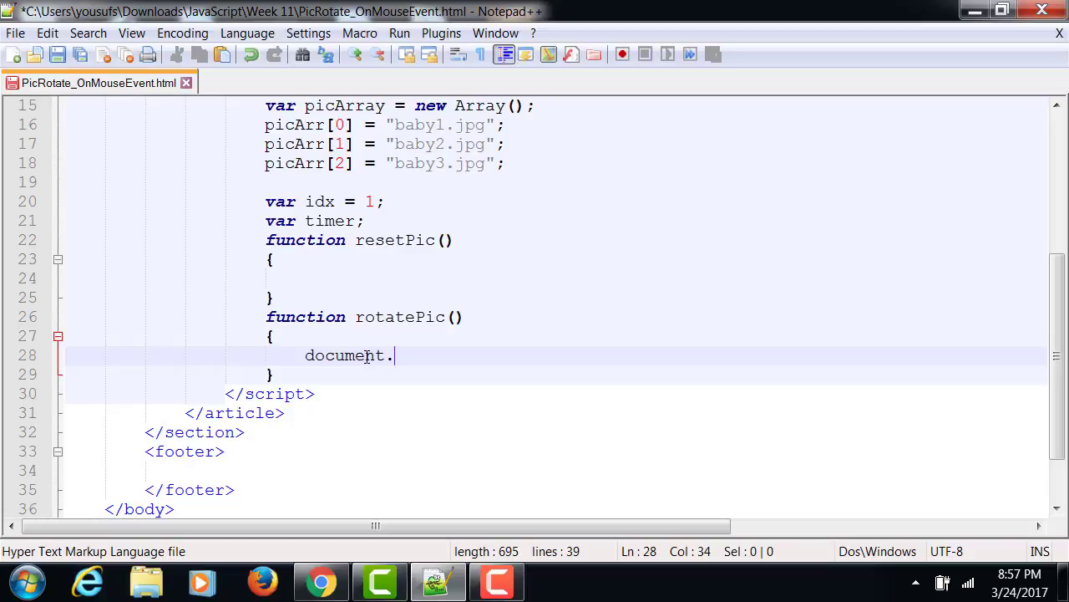
{"action": "type", "text": "getElem"}
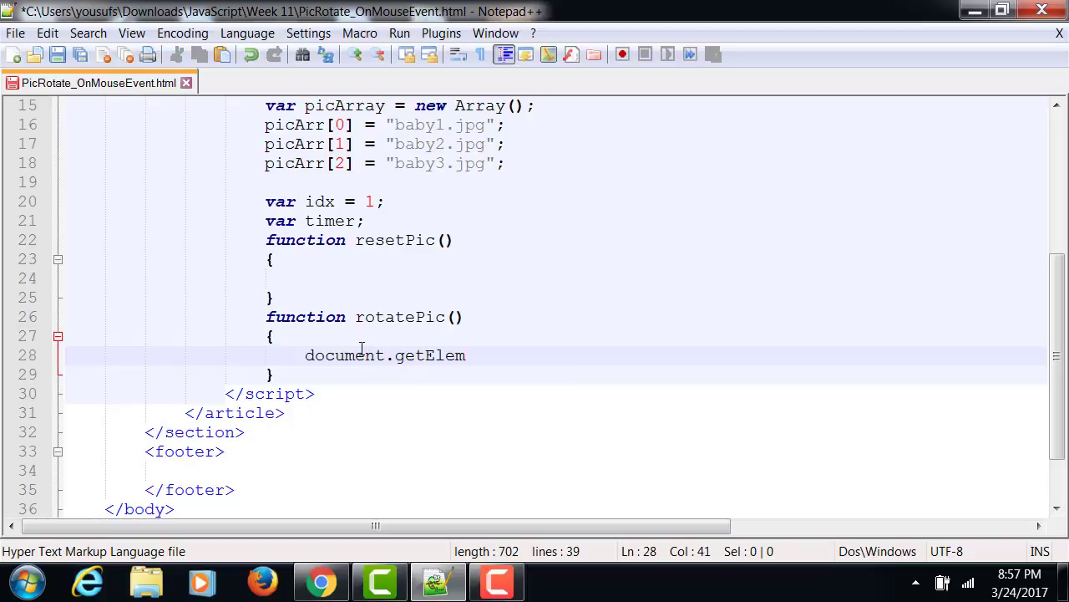
{"action": "type", "text": "entById"}
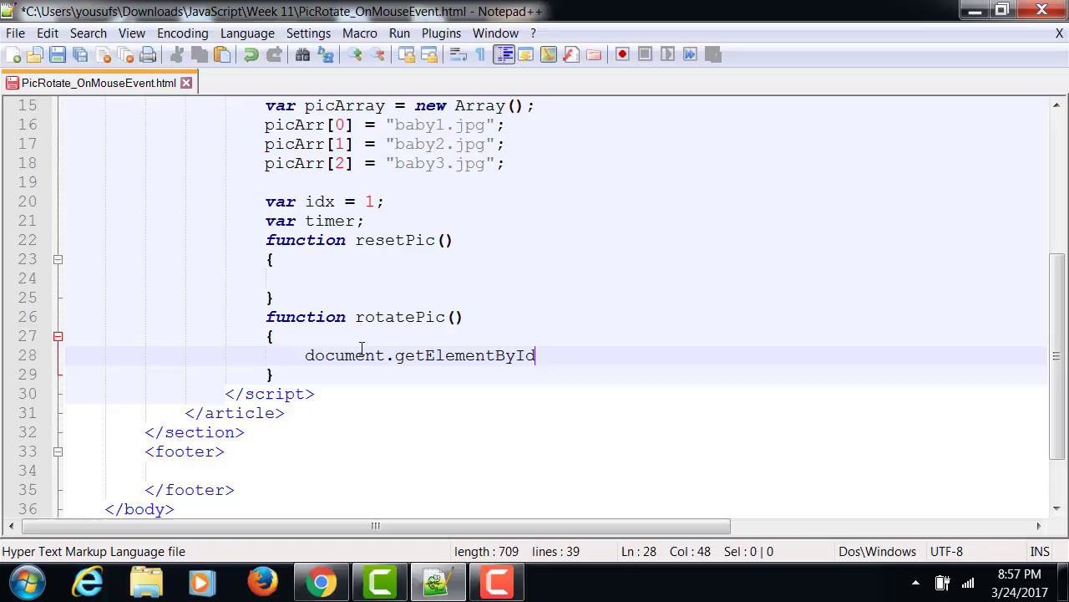
{"action": "type", "text": "(\"\")"}
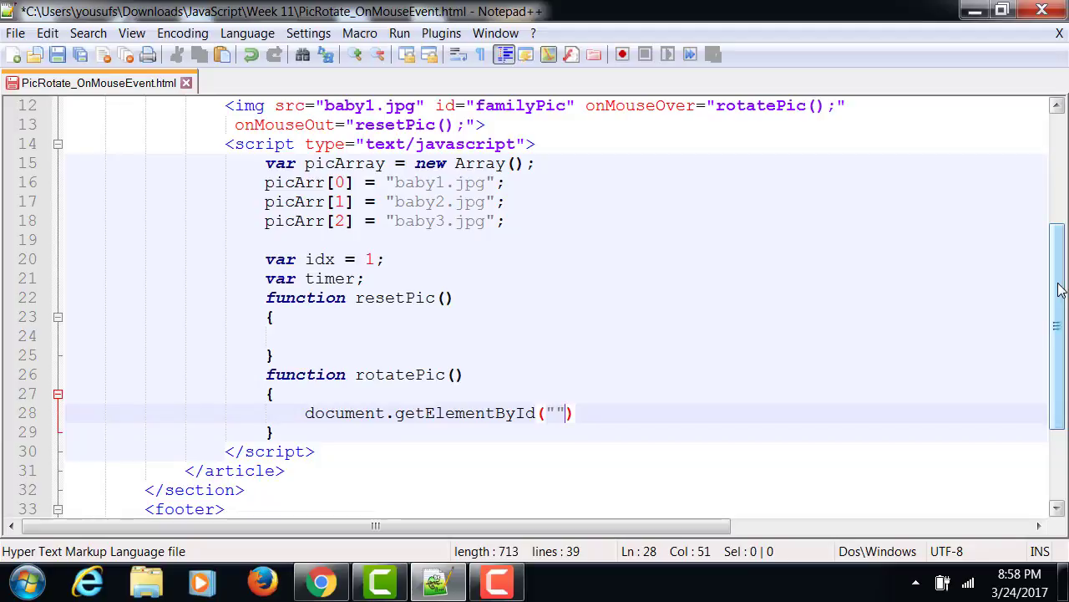
Copy familyPic into getElementById and finish .src = picArray[idx]; then save the file
{"action": "left_click", "coordinate": [552, 105]}
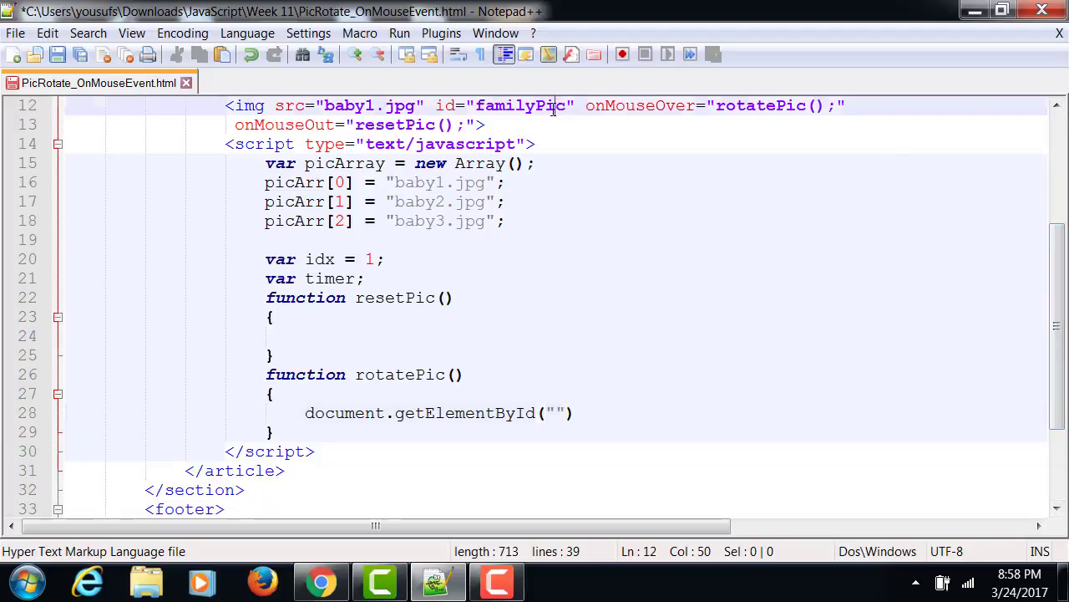
{"action": "double_click", "coordinate": [520, 106]}
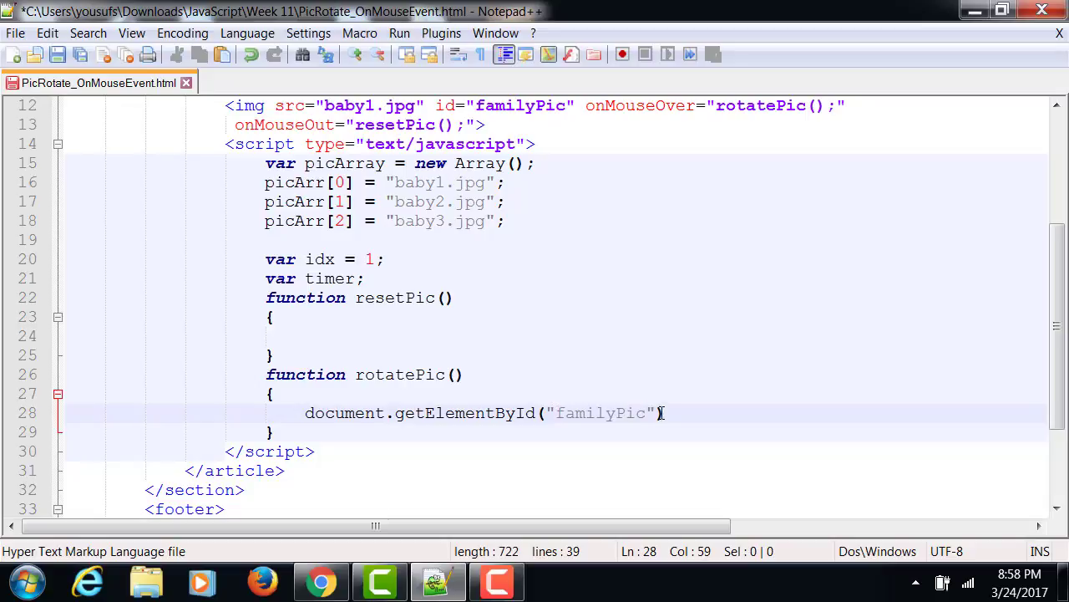
{"action": "type", "text": ".sr"}
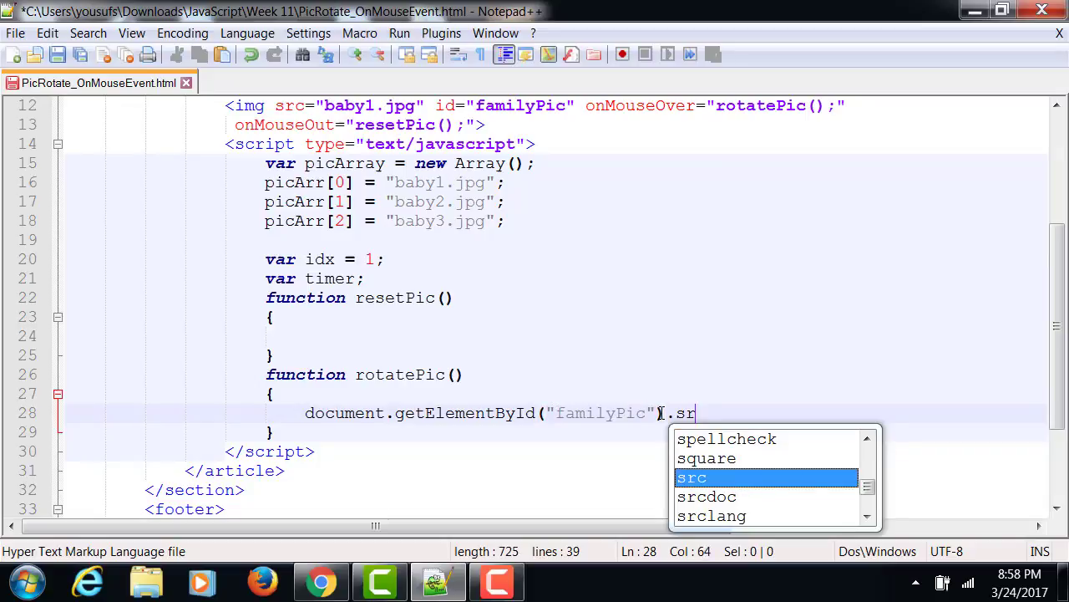
{"action": "type", "text": "c ="}
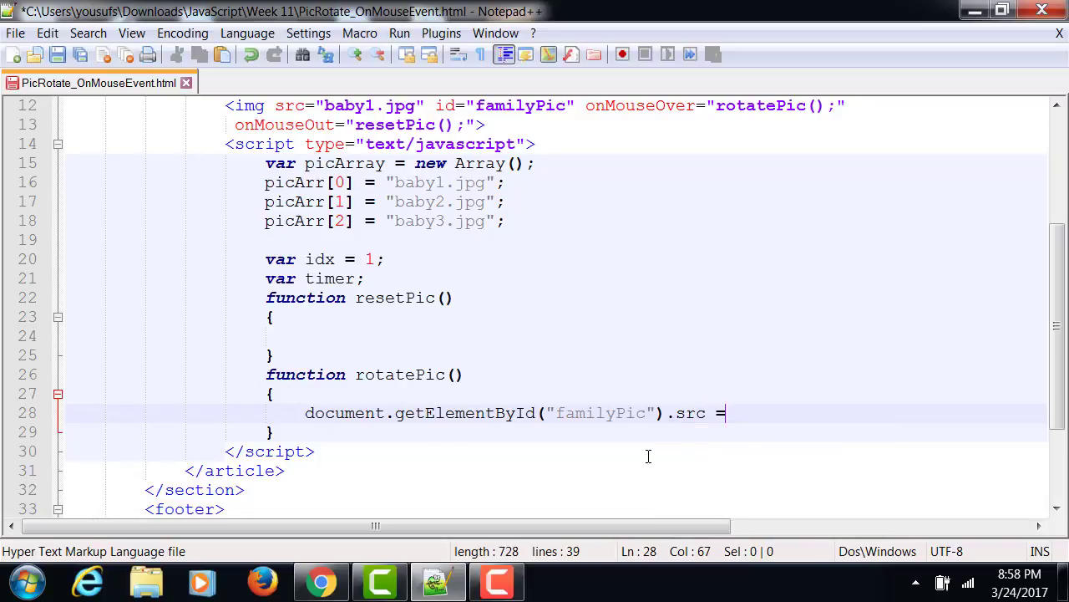
{"action": "type", "text": "\""}
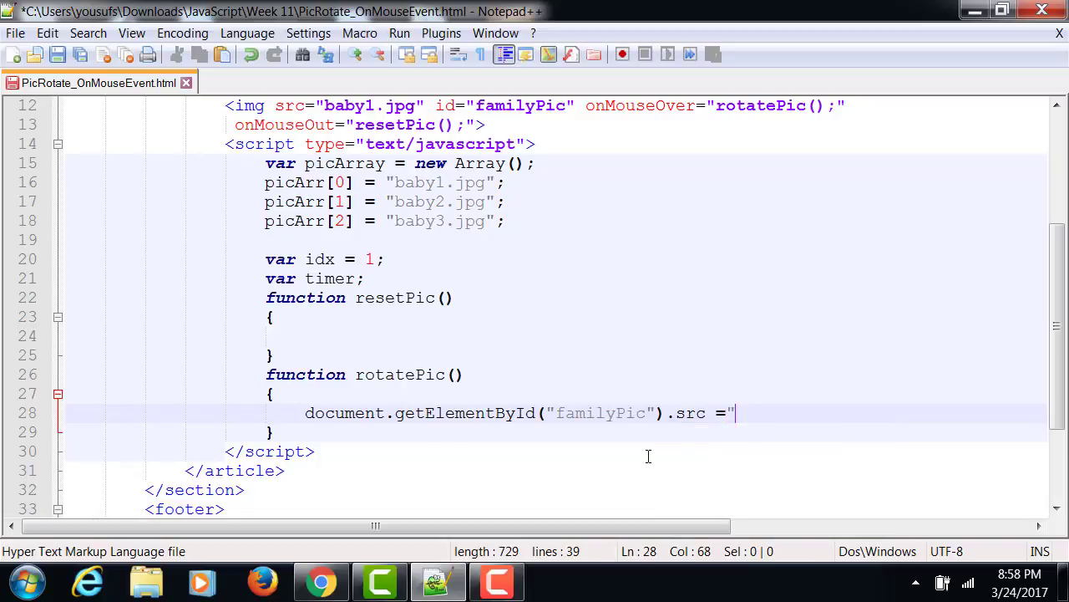
{"action": "type", "text": "picArray["}
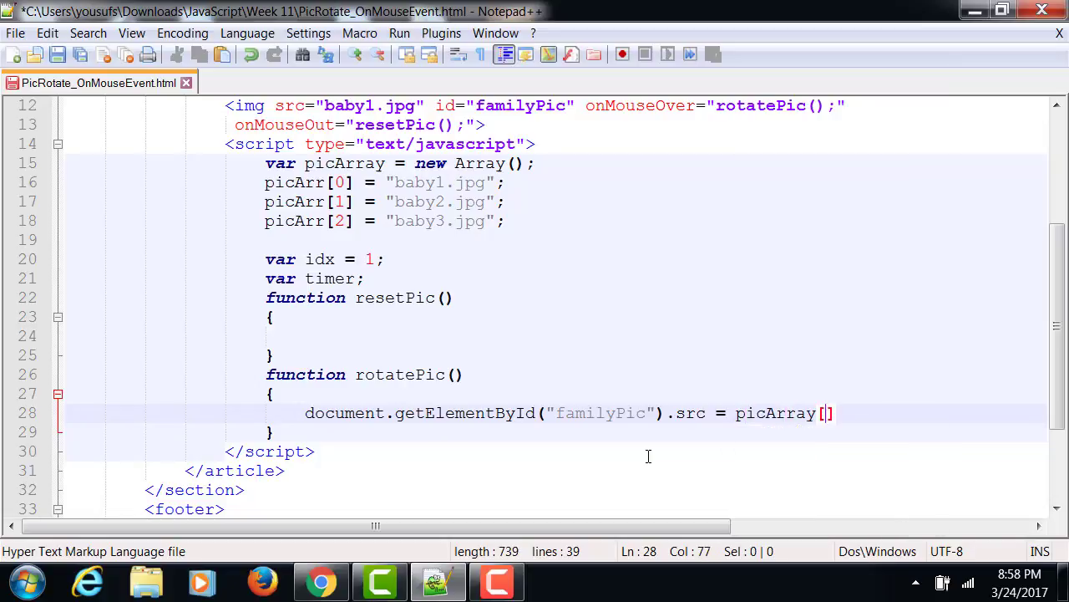
{"action": "type", "text": "idx];"}
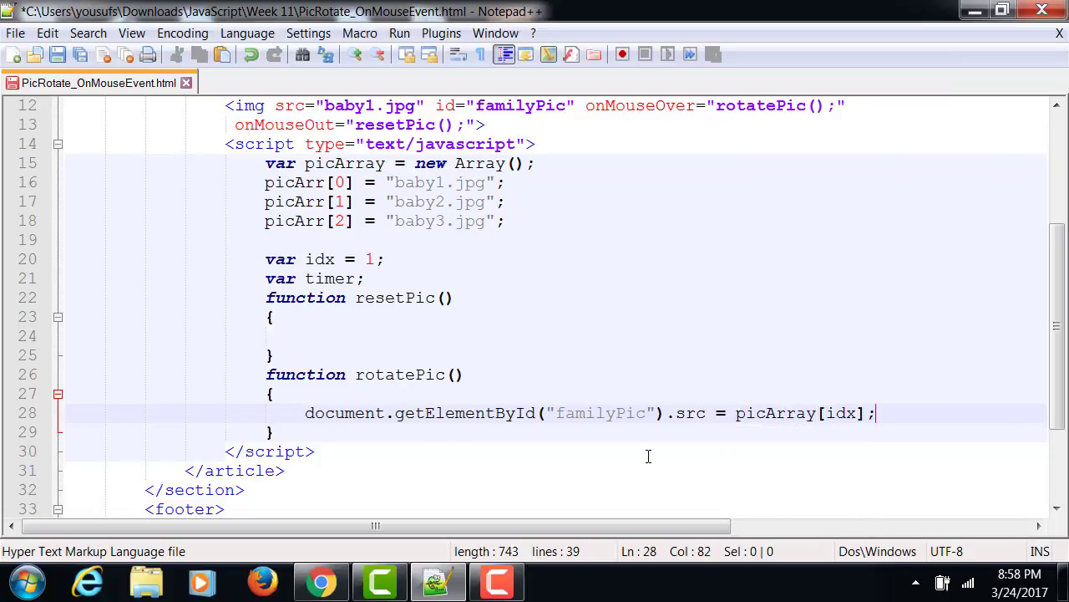
{"action": "key", "text": "ctrl+s"}
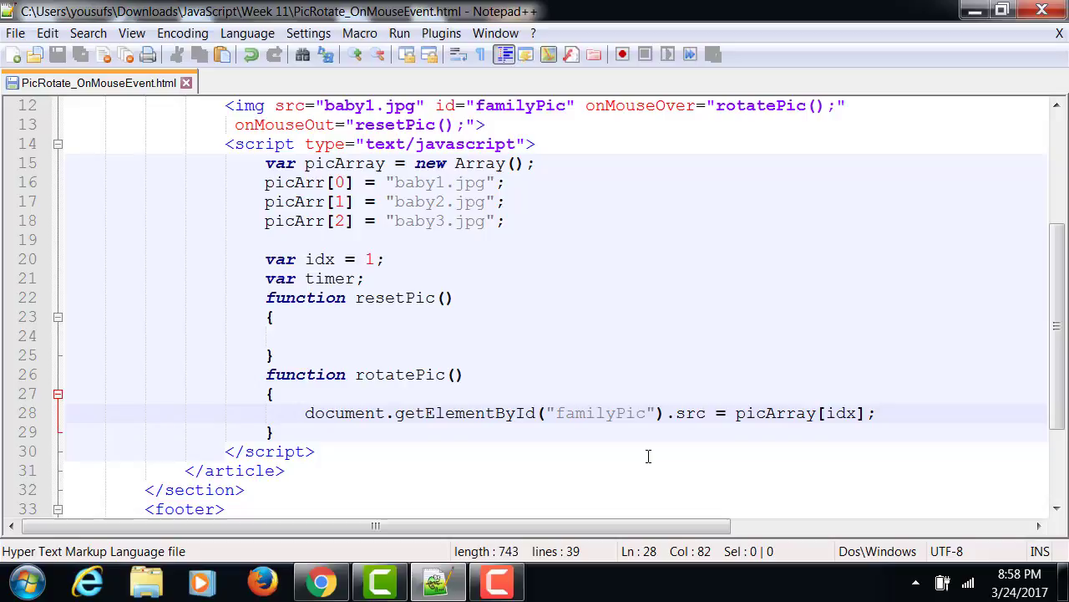
Add if(idx == 2) idx = 0; else idx++; so rotatePic wraps the index after 2
{"action": "key", "text": "Enter"}
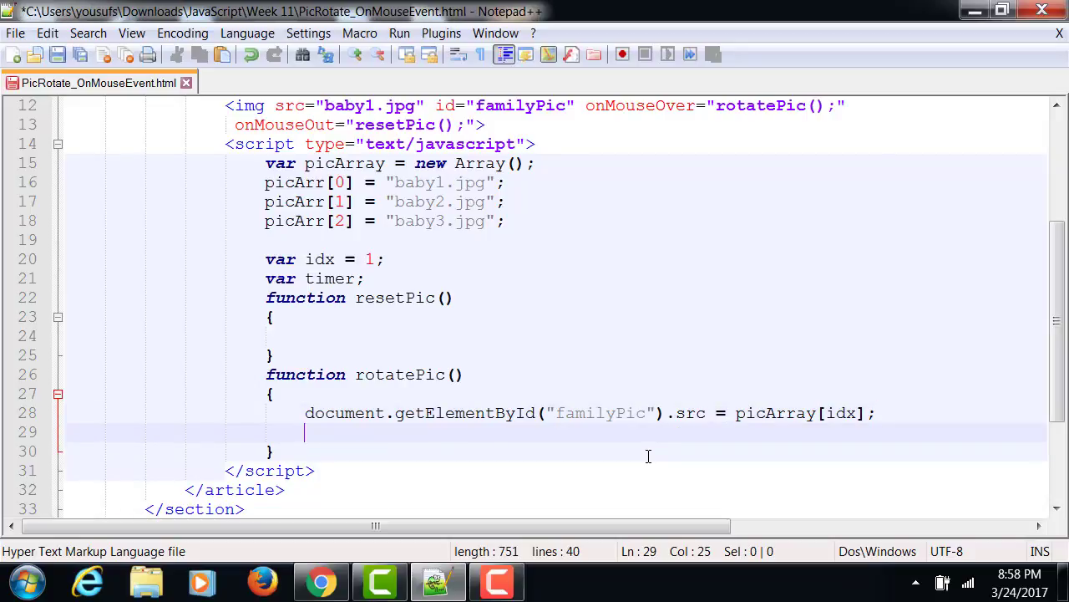
{"action": "type", "text": "if(idx"}
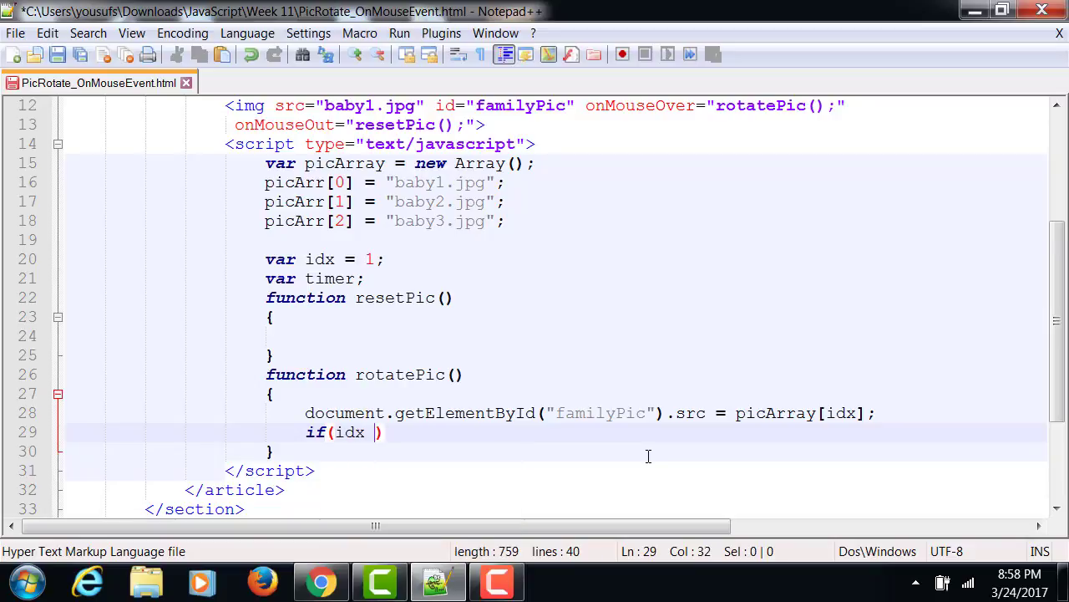
{"action": "type", "text": "== 2"}
{"action": "type", "text": "else"}
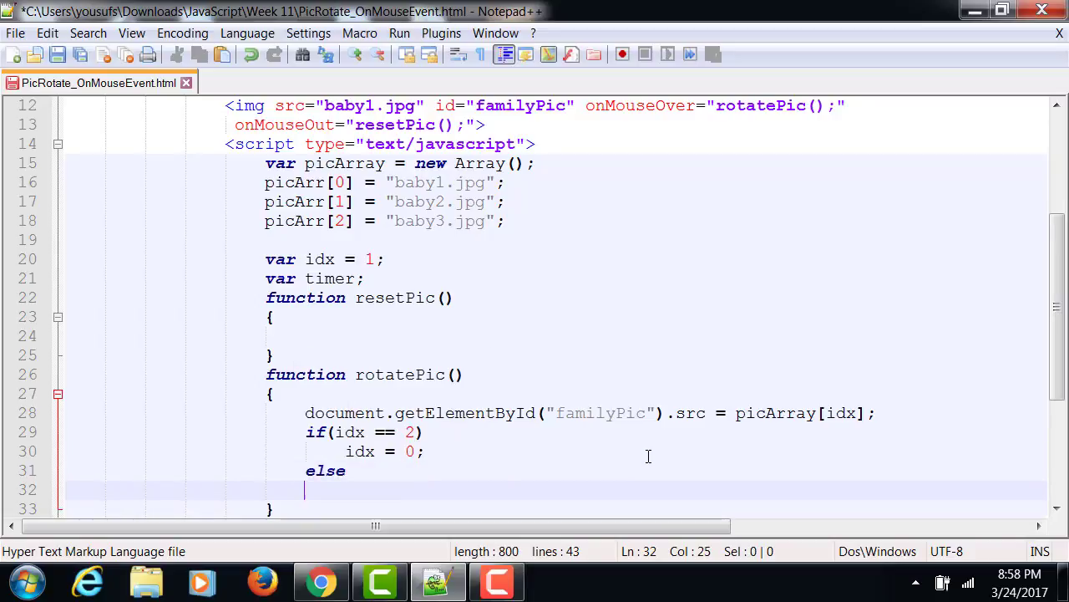
{"action": "type", "text": "id++"}
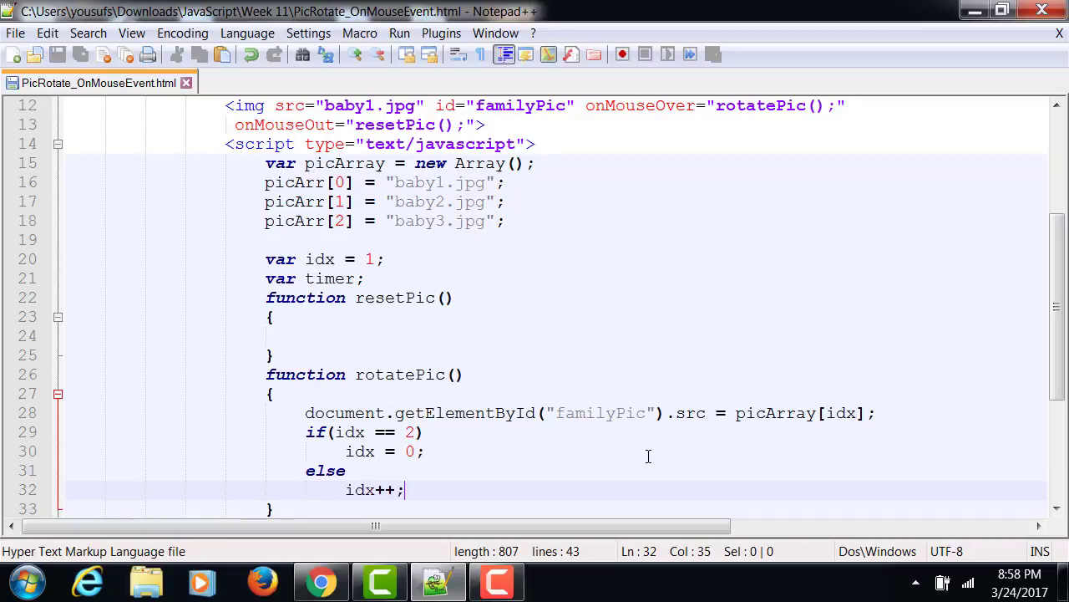
{"action": "scroll", "scroll_direction": "down", "scroll_amount": 3}
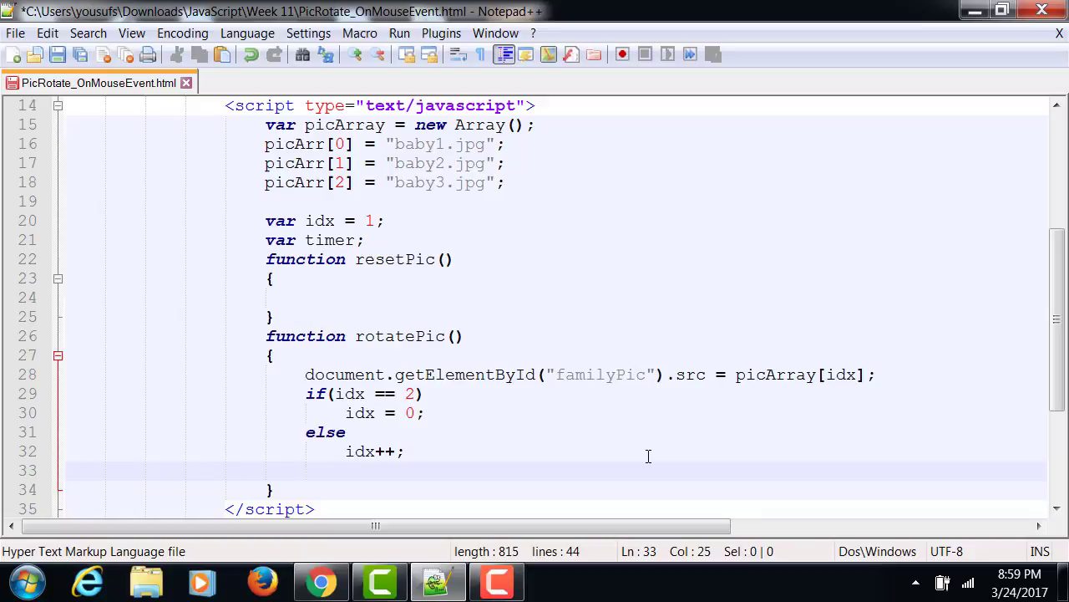
End rotatePic with timer = setTimeout("rotatePic()", 1000); to repeat every second
{"action": "type", "text": "timer ="}
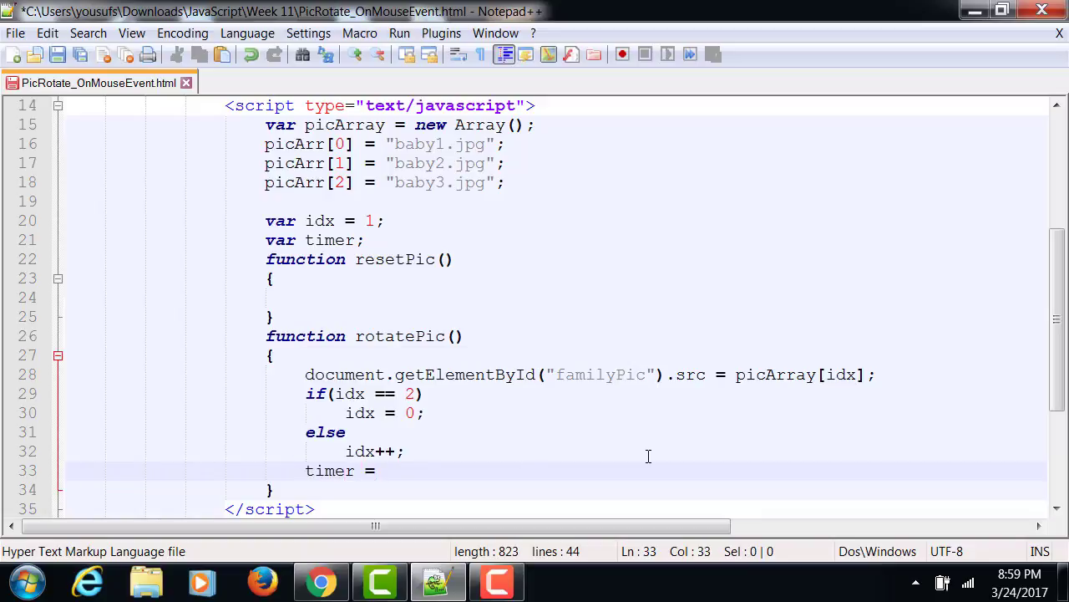
{"action": "type", "text": "setTimeout"}
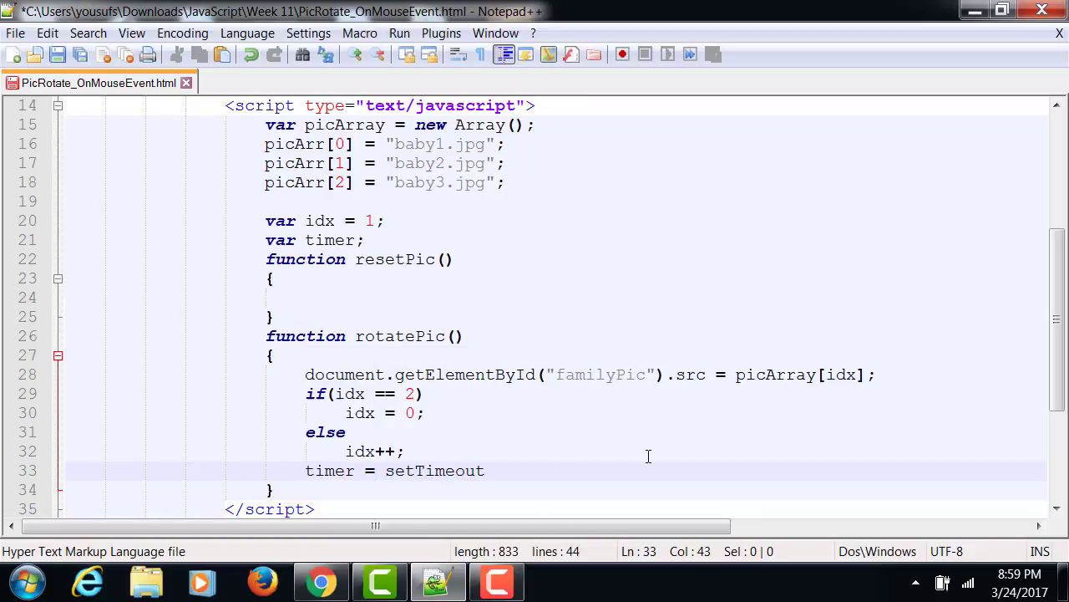
{"action": "type", "text": "(\"\")"}
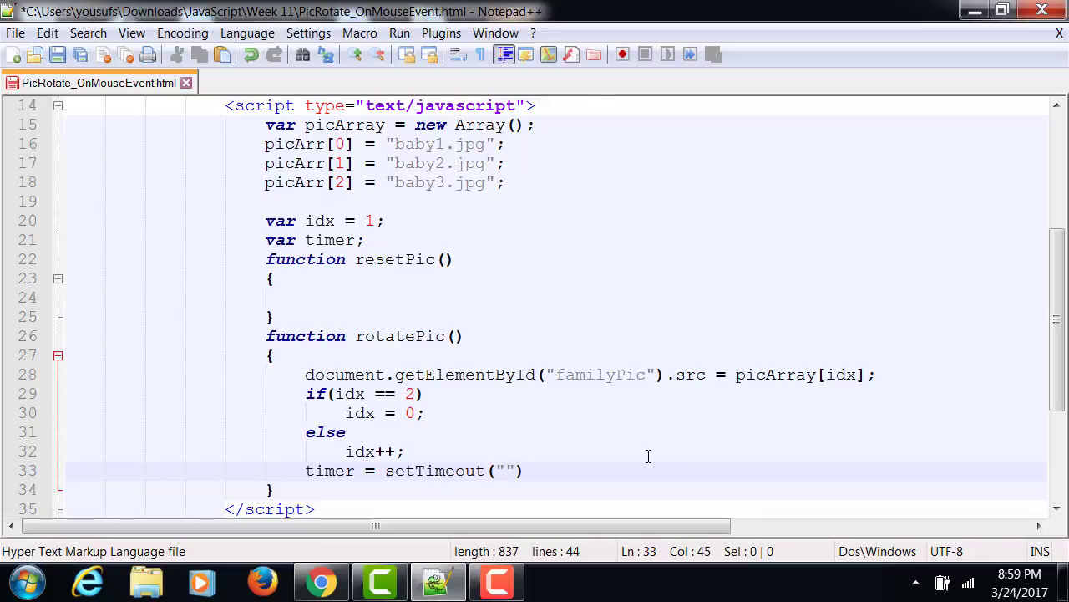
{"action": "type", "text": "rotatePic("}
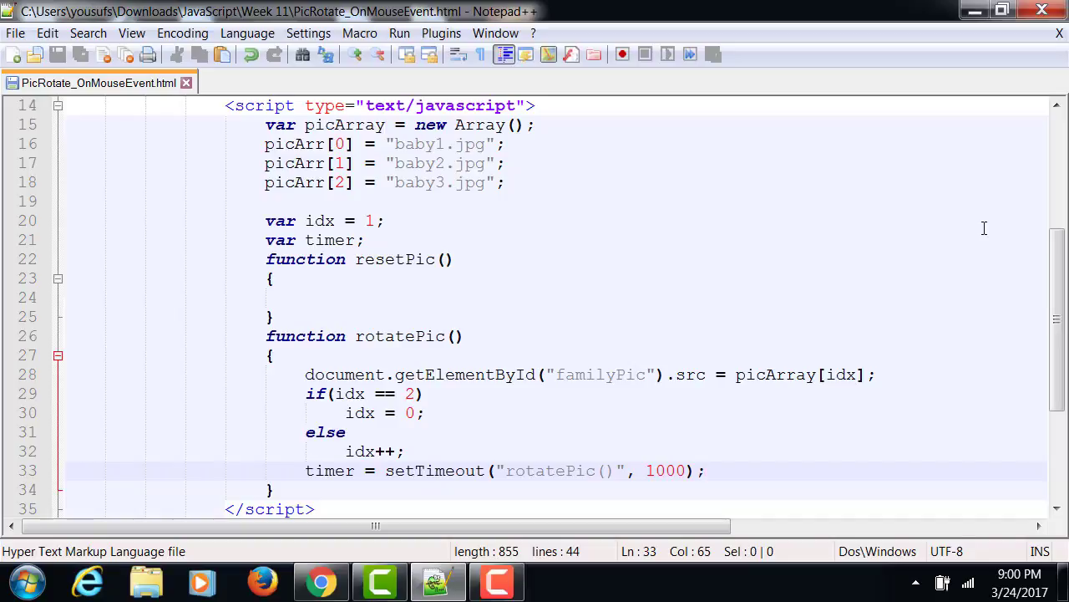
{"action": "left_click", "coordinate": [400, 297]}
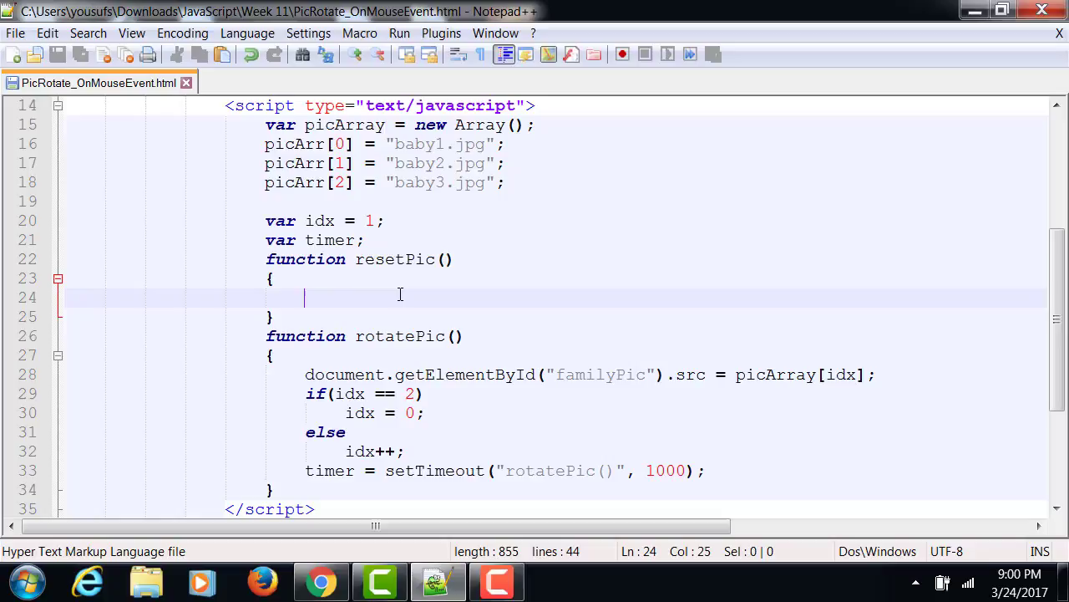
Make resetPic call clearTimeout(timer); and set familyPic's src to picArray[0];
{"action": "type", "text": "clearTimeout"}
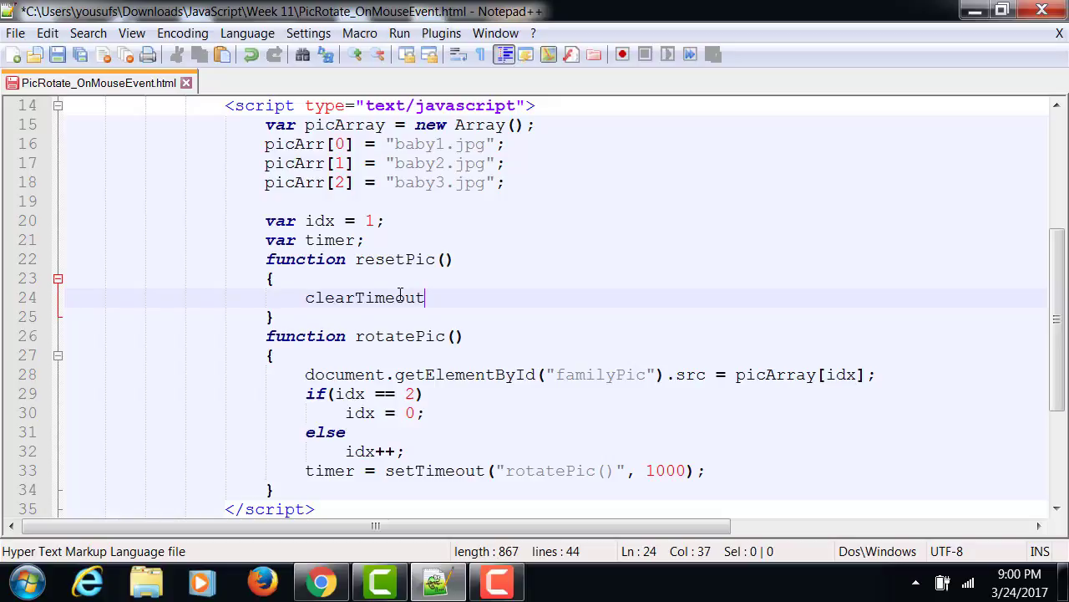
{"action": "type", "text": "(timer);"}
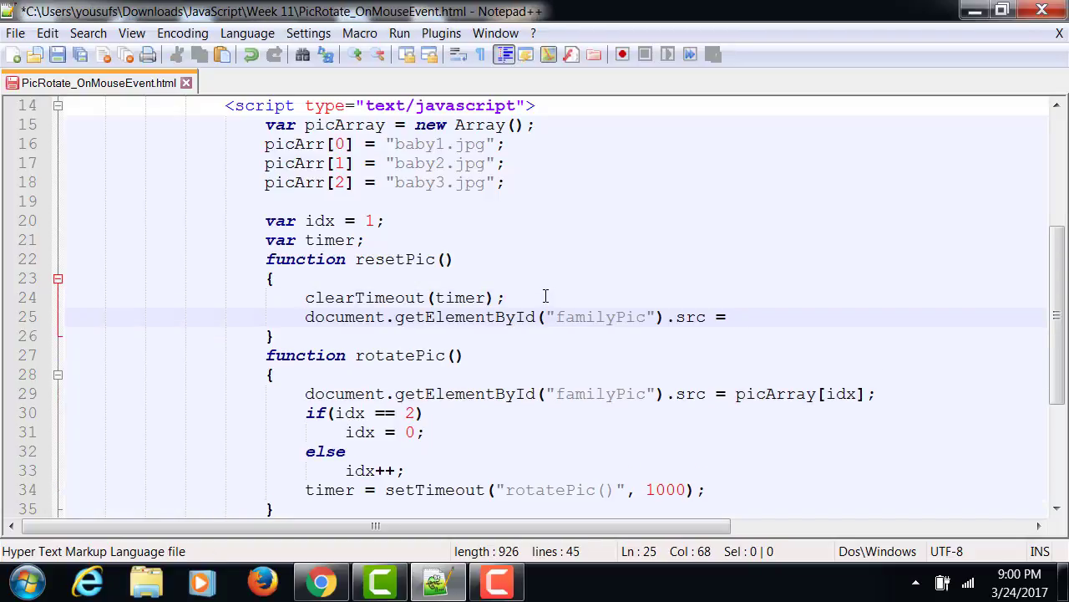
{"action": "type", "text": "\""}
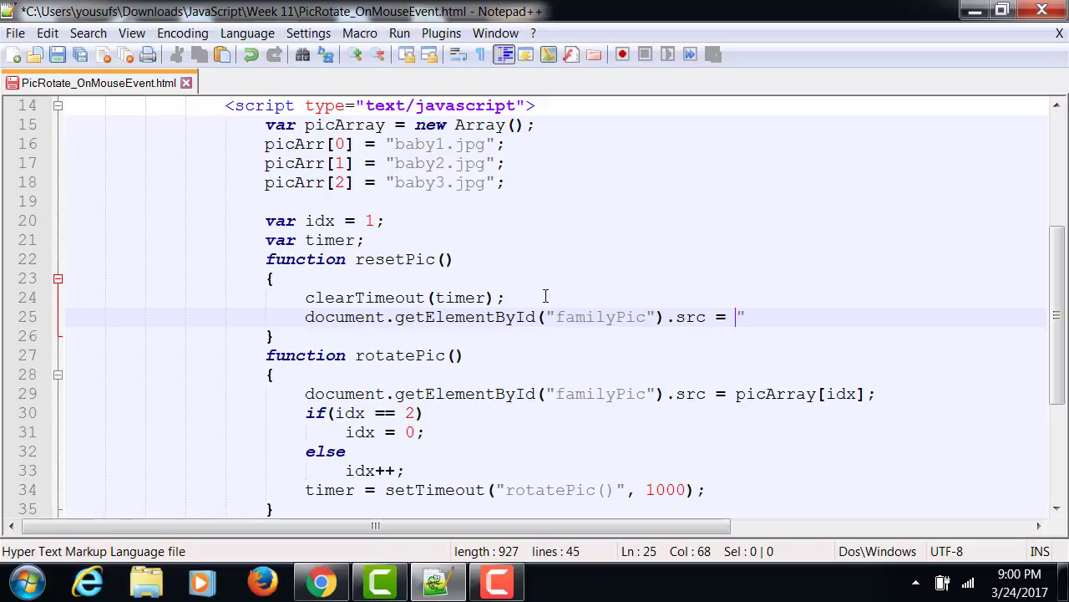
{"action": "type", "text": "picArray[0"}
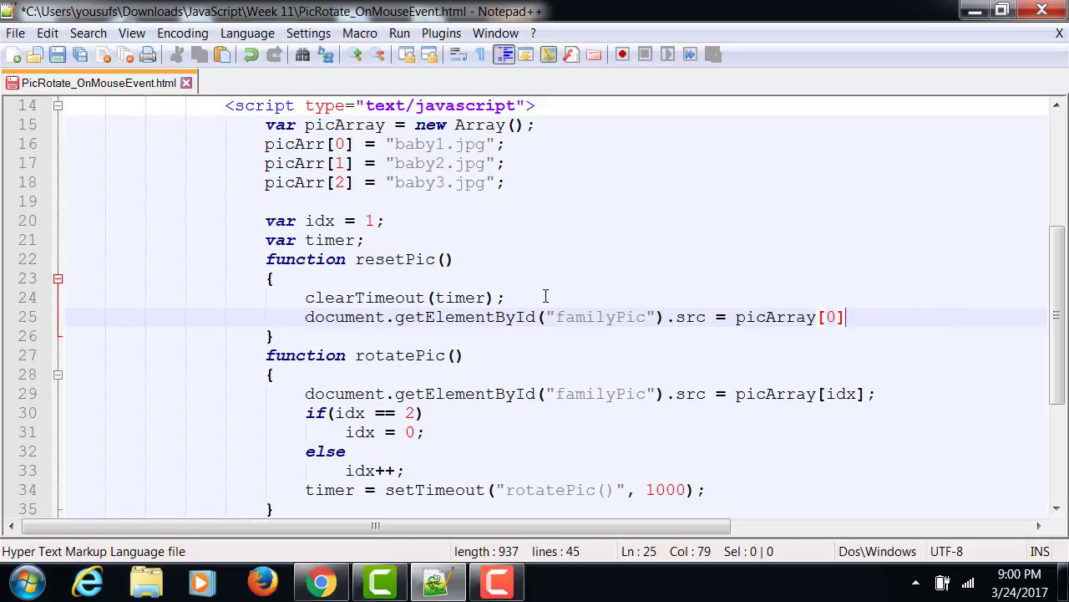
{"action": "type", "text": ";"}
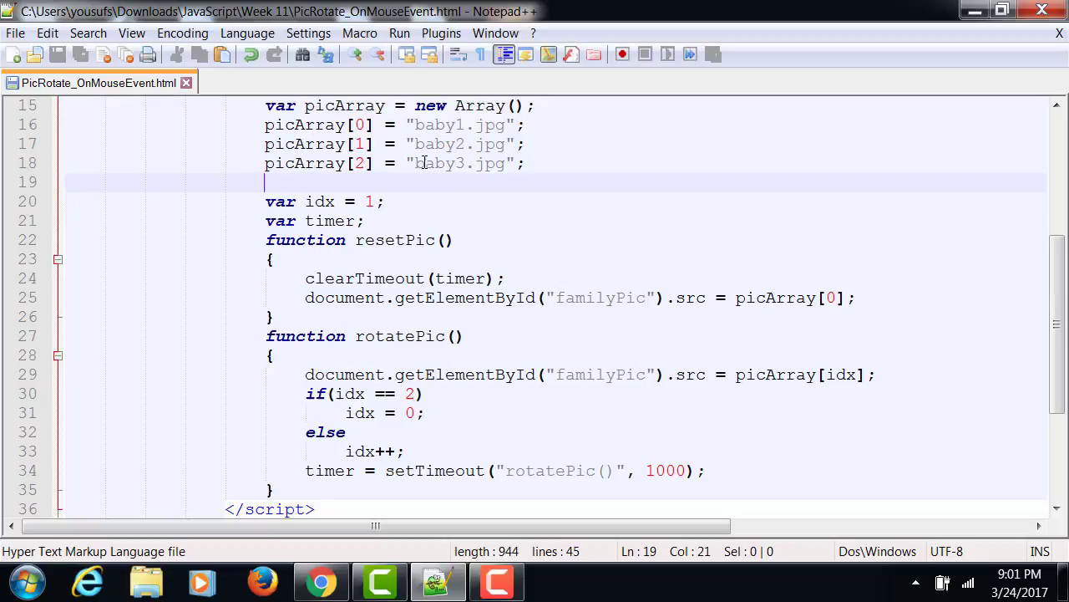
Review the script, highlighting idx and familyPic occurrences to verify they match
{"action": "scroll", "scroll_direction": "up", "scroll_amount": 3}
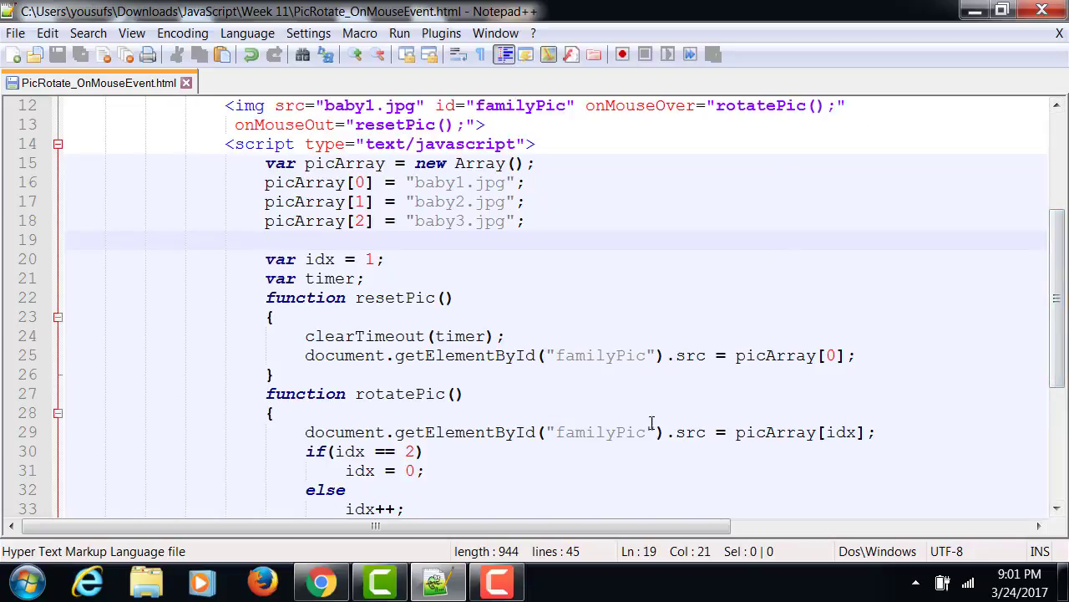
{"action": "scroll", "scroll_direction": "down", "scroll_amount": 3}
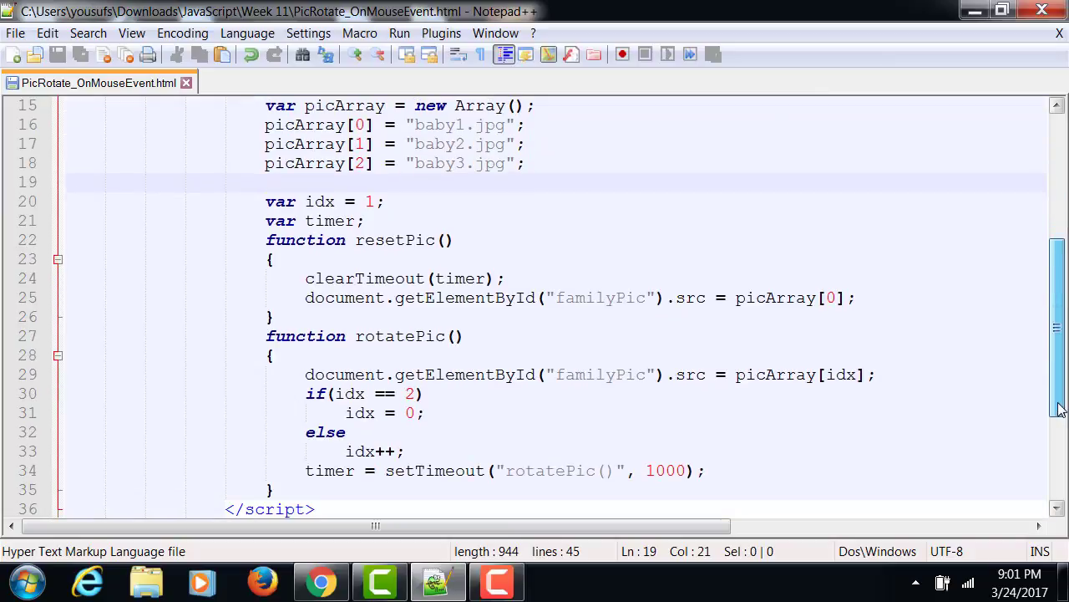
{"action": "double_click", "coordinate": [842, 374]}
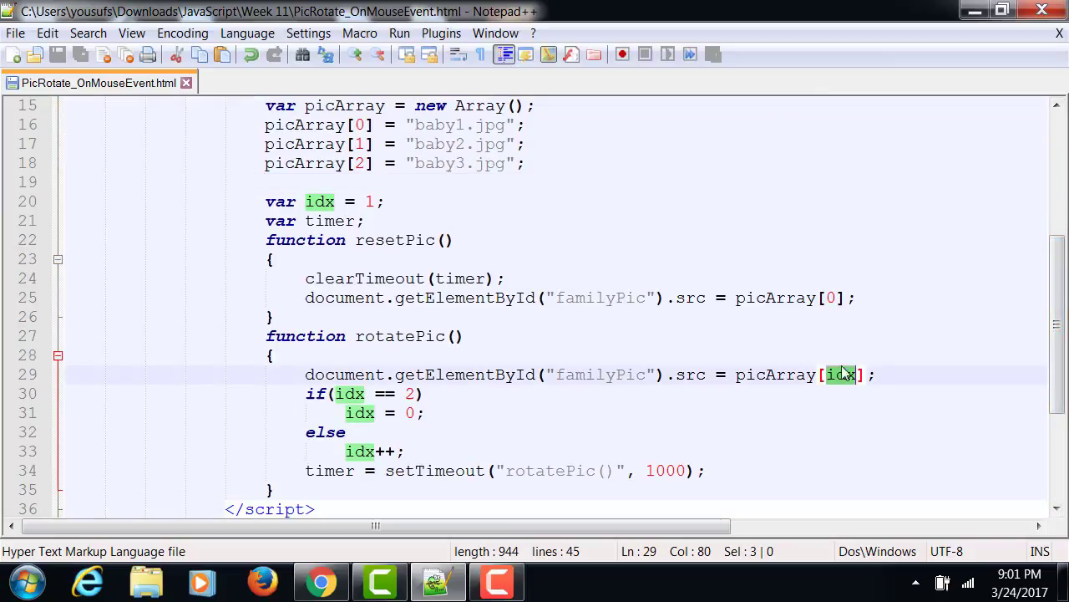
{"action": "left_click", "coordinate": [801, 374]}
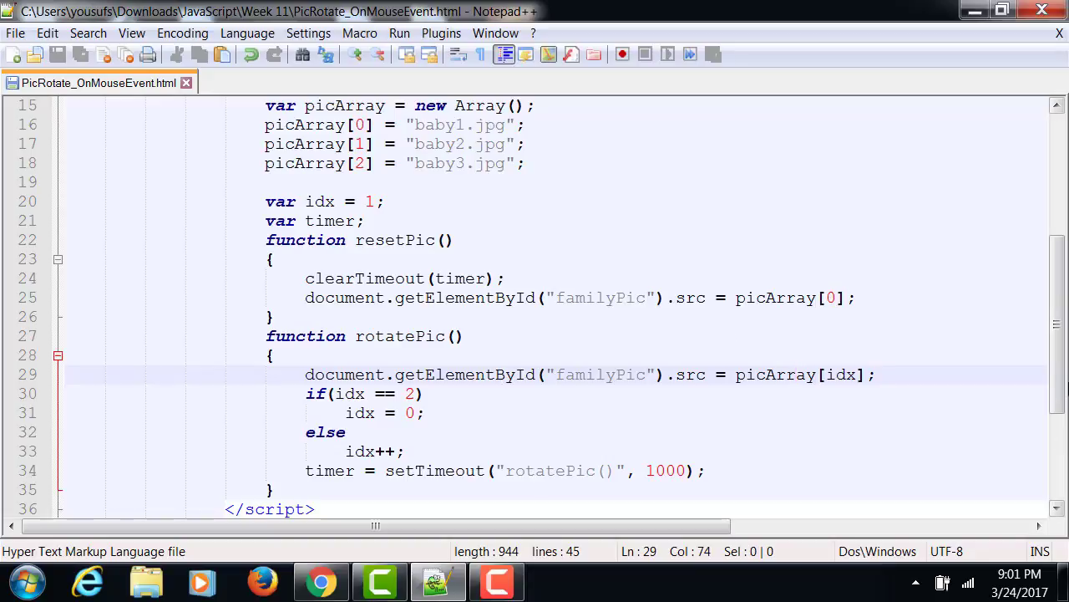
{"action": "scroll", "scroll_direction": "up", "scroll_amount": 3}
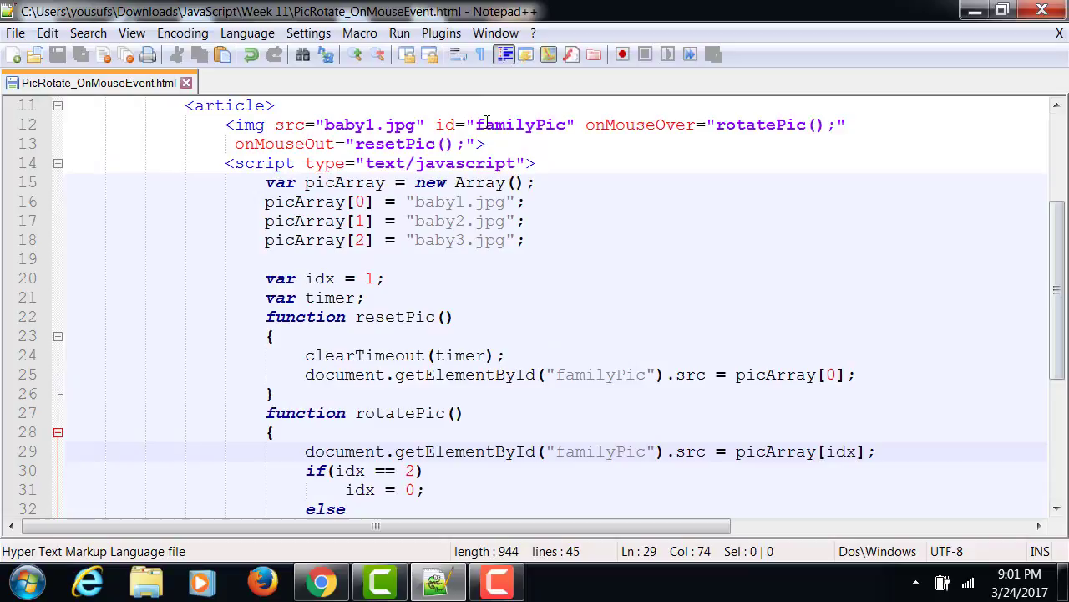
{"action": "double_click", "coordinate": [521, 124]}
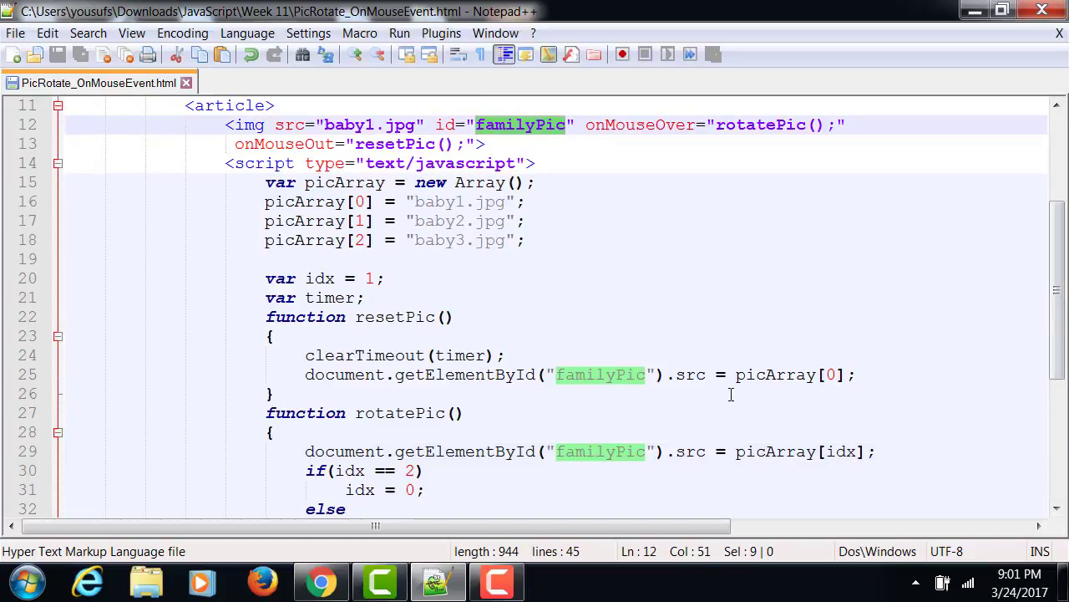
{"action": "scroll", "scroll_direction": "down", "scroll_amount": 3}
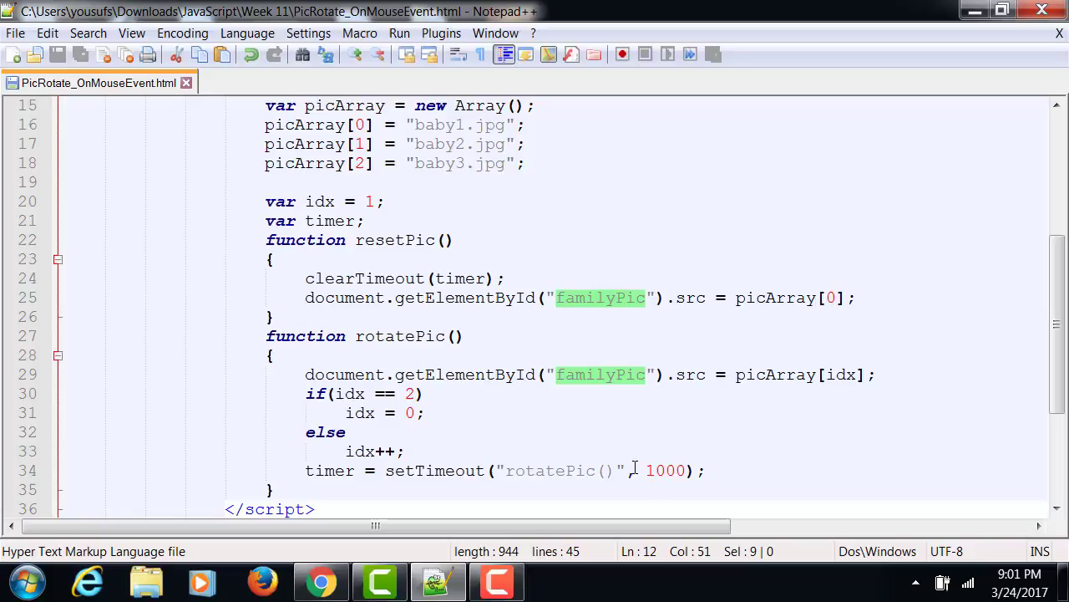
{"action": "mouse_move", "coordinate": [745, 428]}
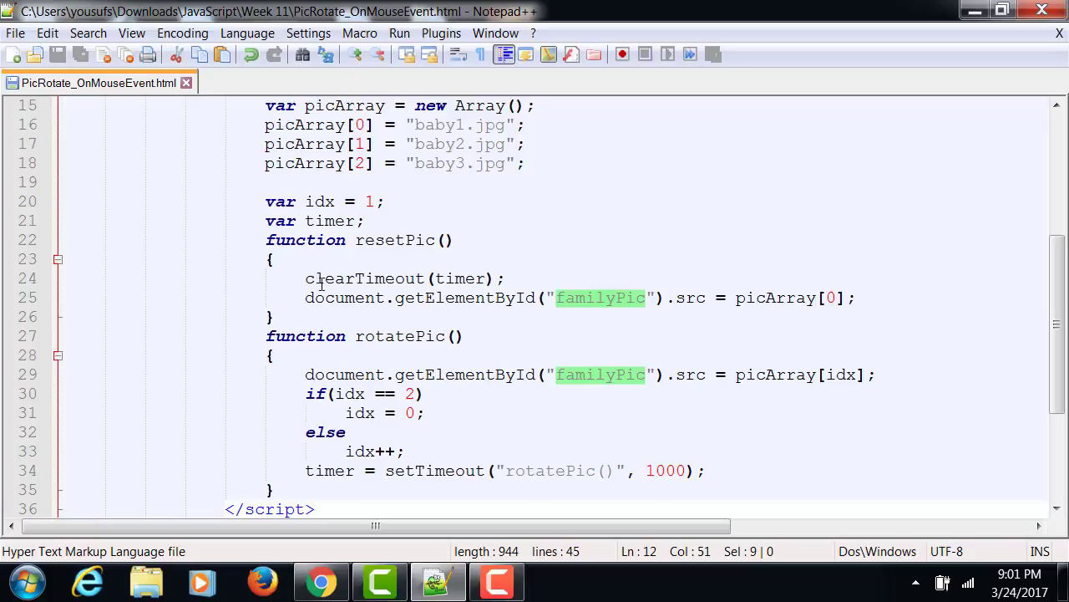
{"action": "left_click", "coordinate": [625, 298]}
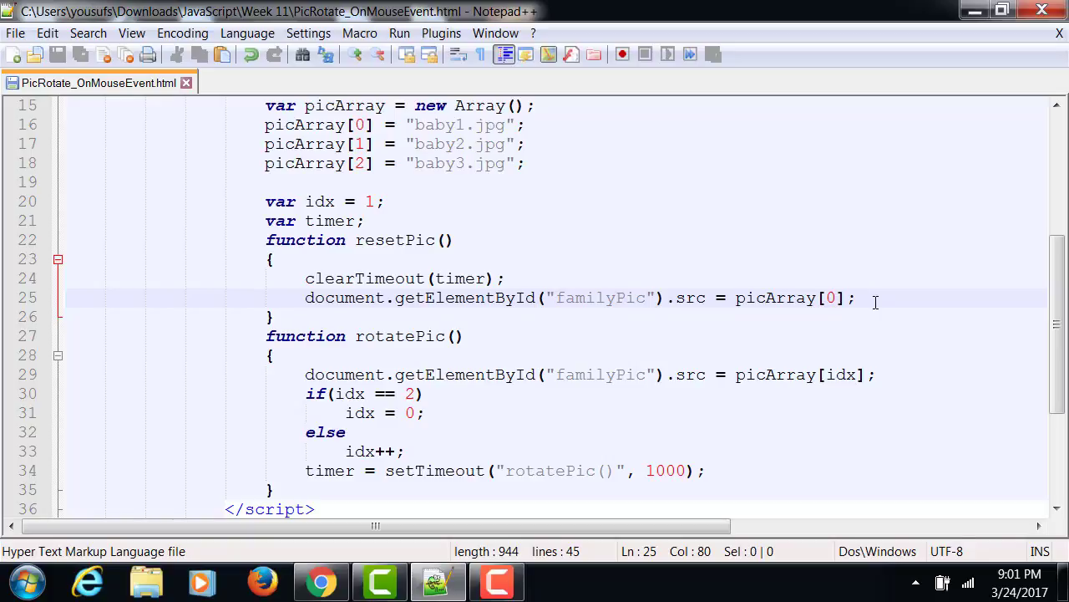
Launch the PicRotate_OnMouseEvent page in Chrome via the Run menu
{"action": "left_click", "coordinate": [400, 34]}
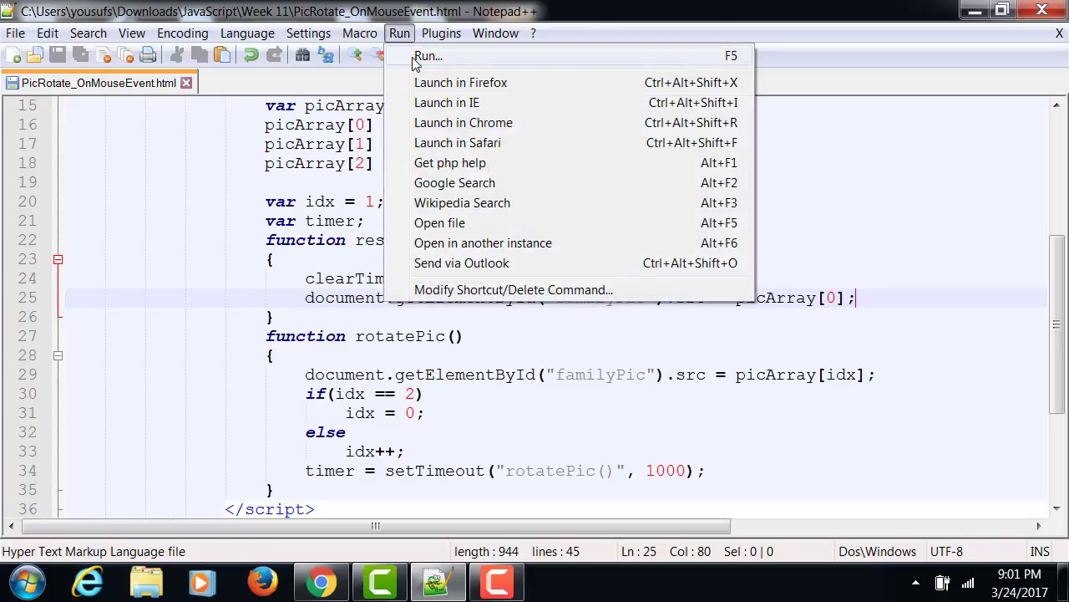
{"action": "left_click", "coordinate": [465, 124]}
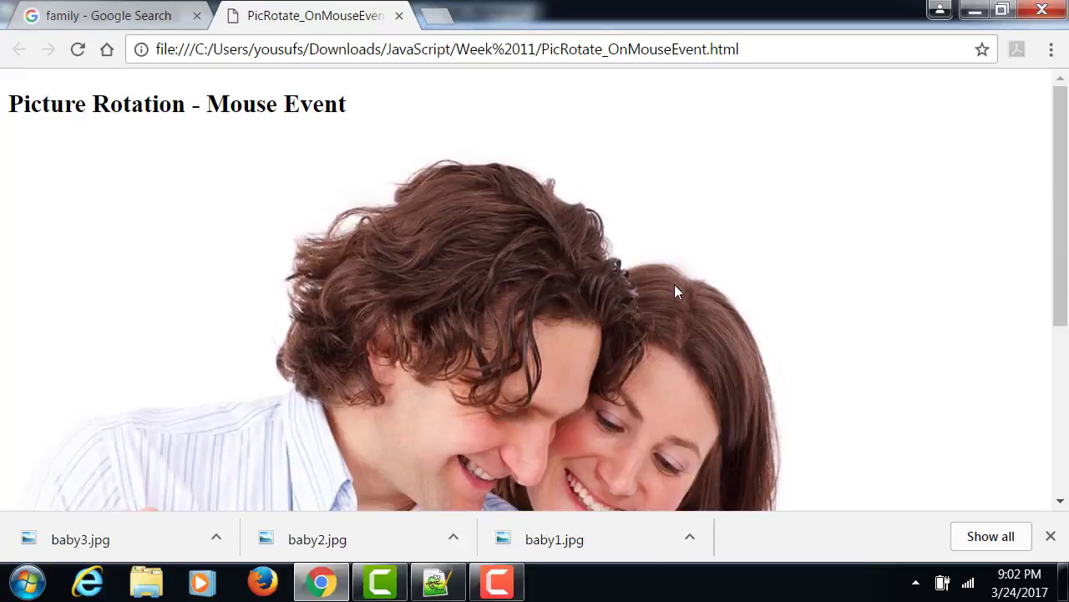
{"action": "mouse_move", "coordinate": [806, 8]}
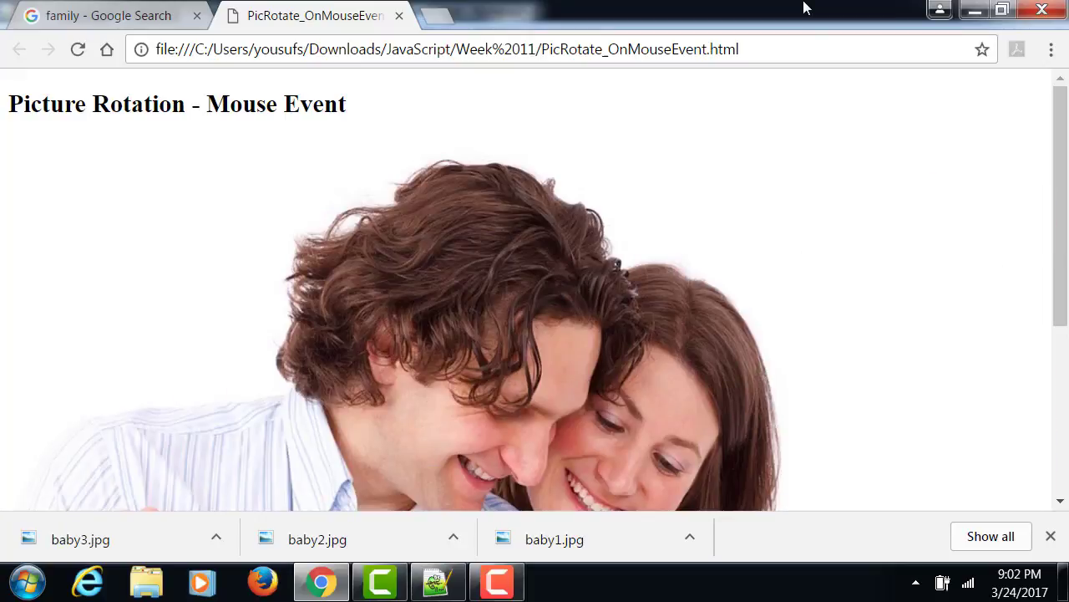